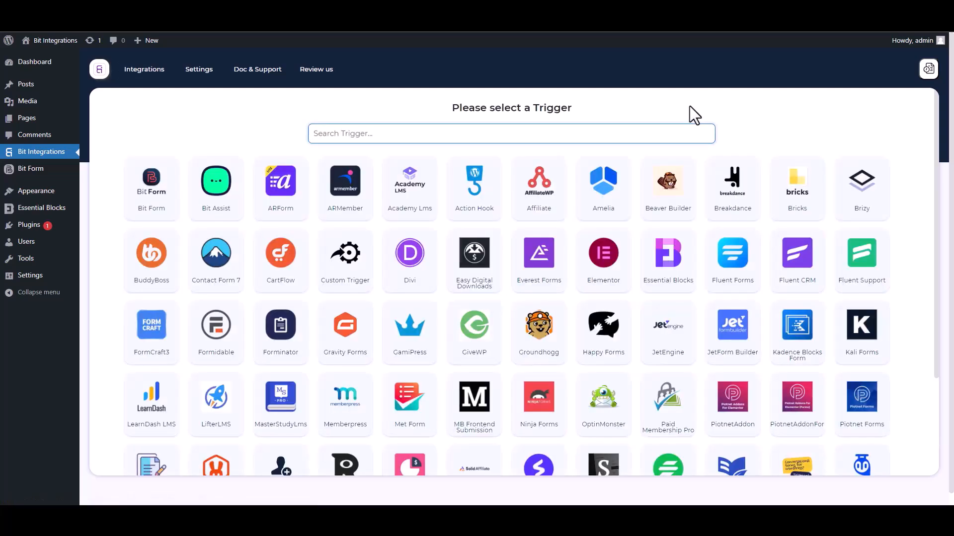
- Select Essential Blocks as the trigger and fetch its form submission data
{"action": "type", "text": "ess"}
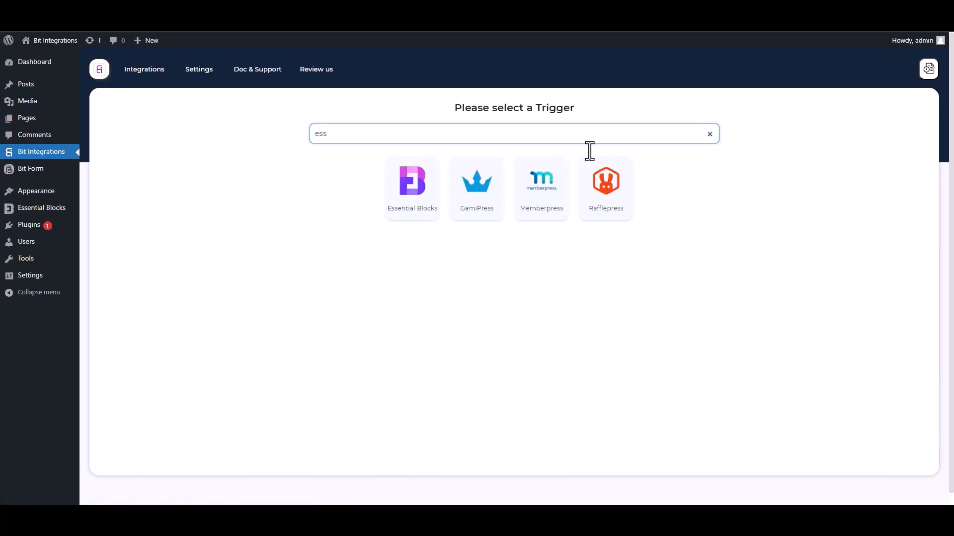
{"action": "left_click", "coordinate": [411, 185]}
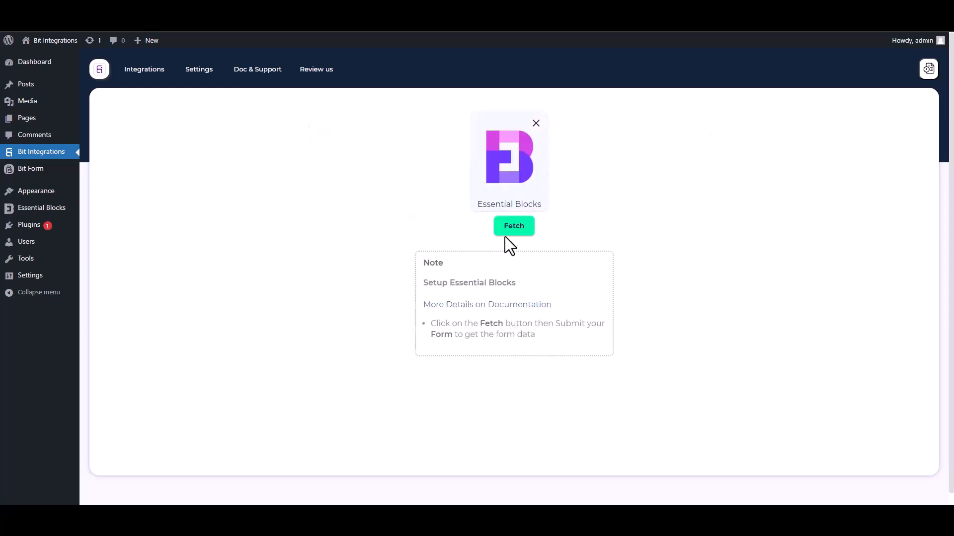
{"action": "left_click", "coordinate": [513, 226]}
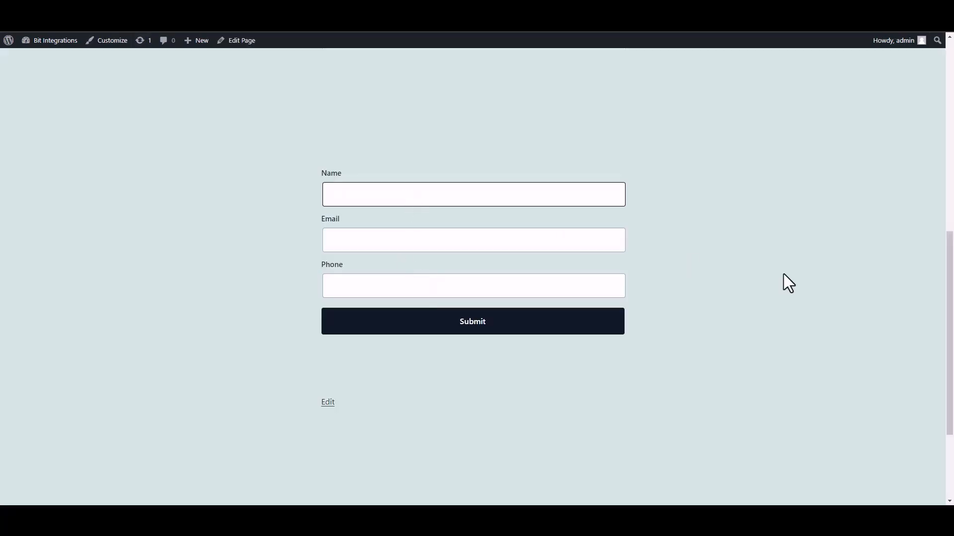
{"action": "type", "text": "test"}
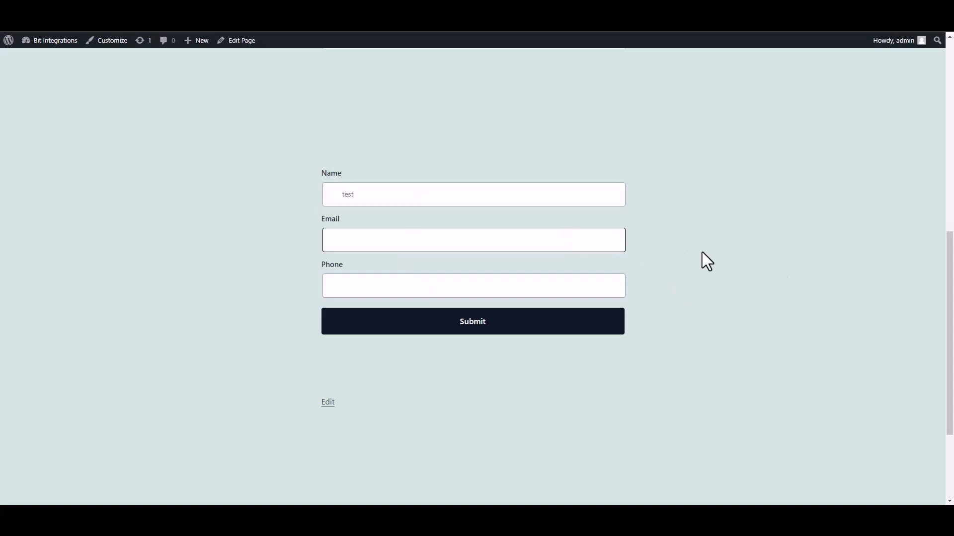
{"action": "type", "text": "test@"}
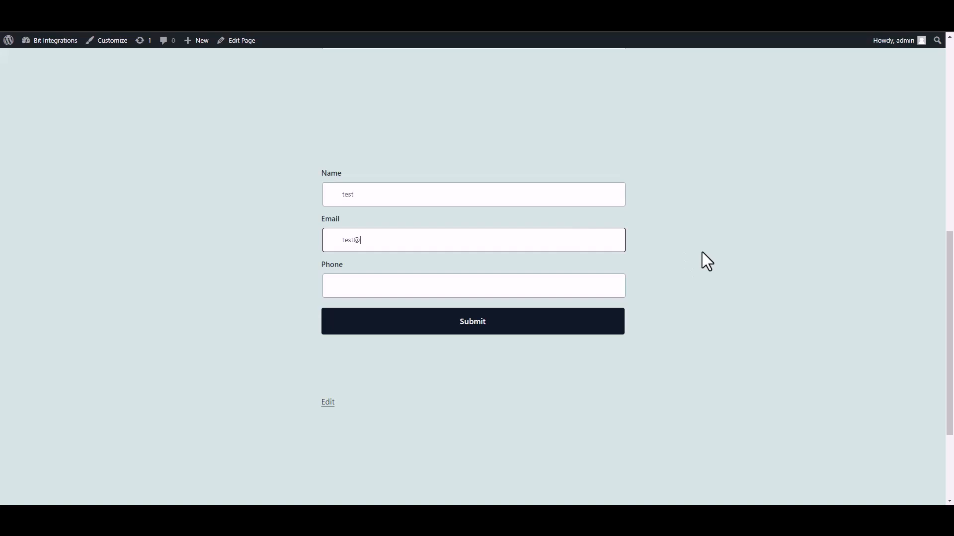
{"action": "type", "text": "gmai"}
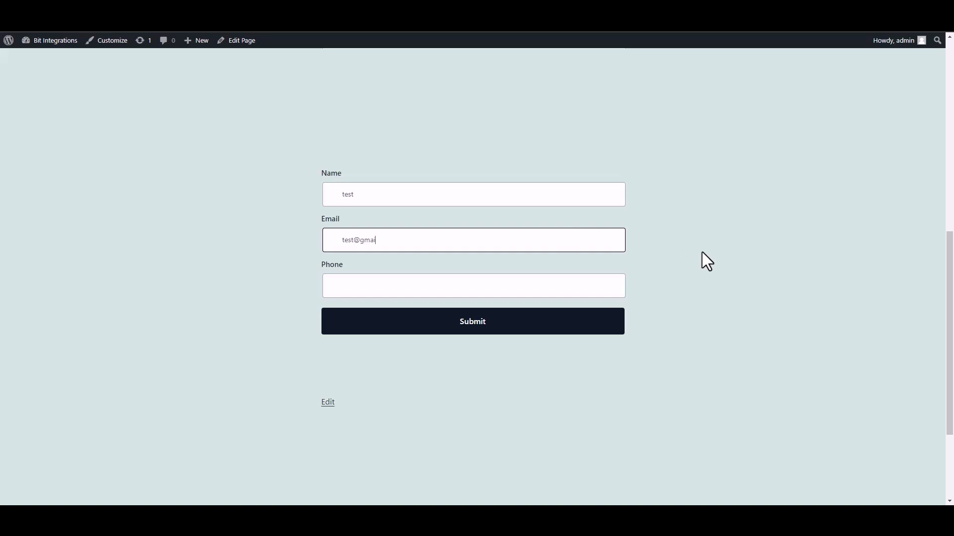
{"action": "type", "text": "l.com"}
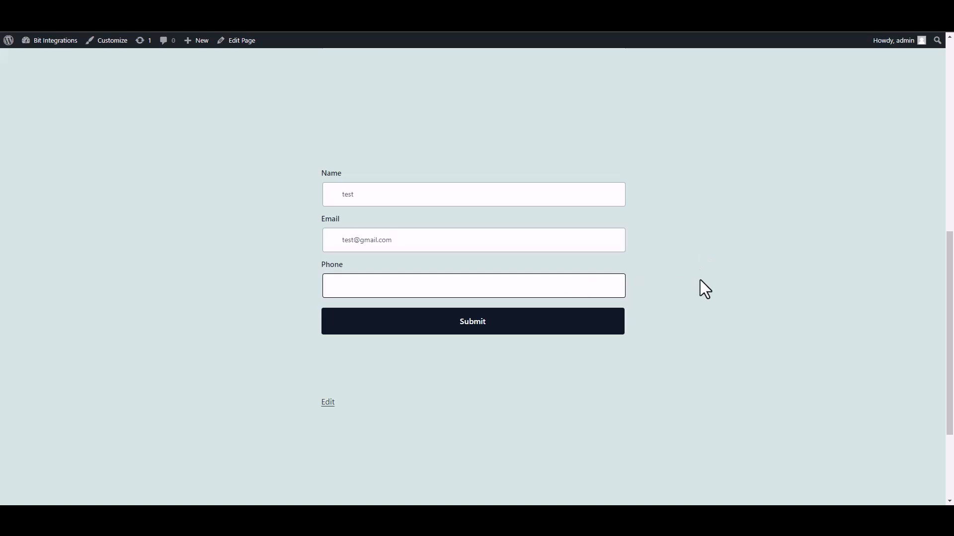
{"action": "type", "text": "58566"}
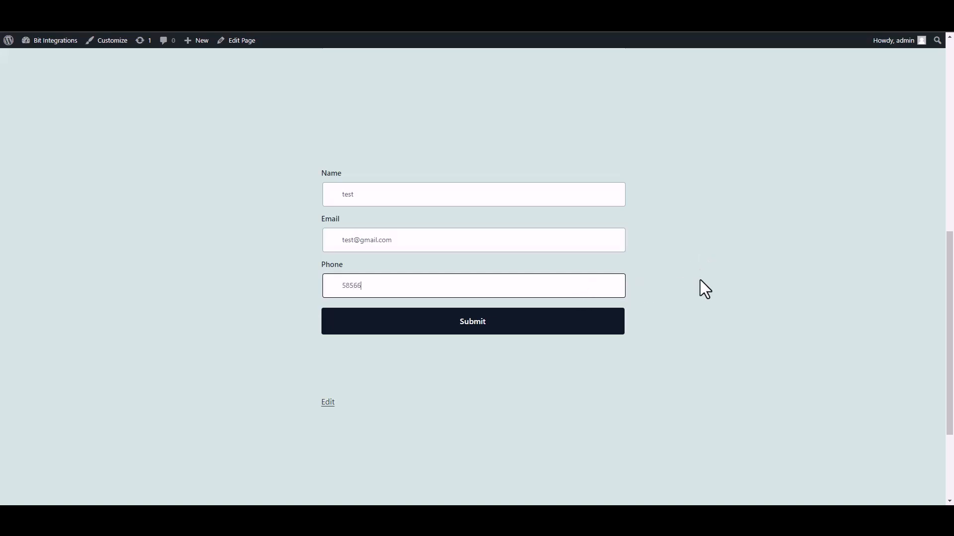
{"action": "left_click", "coordinate": [471, 321]}
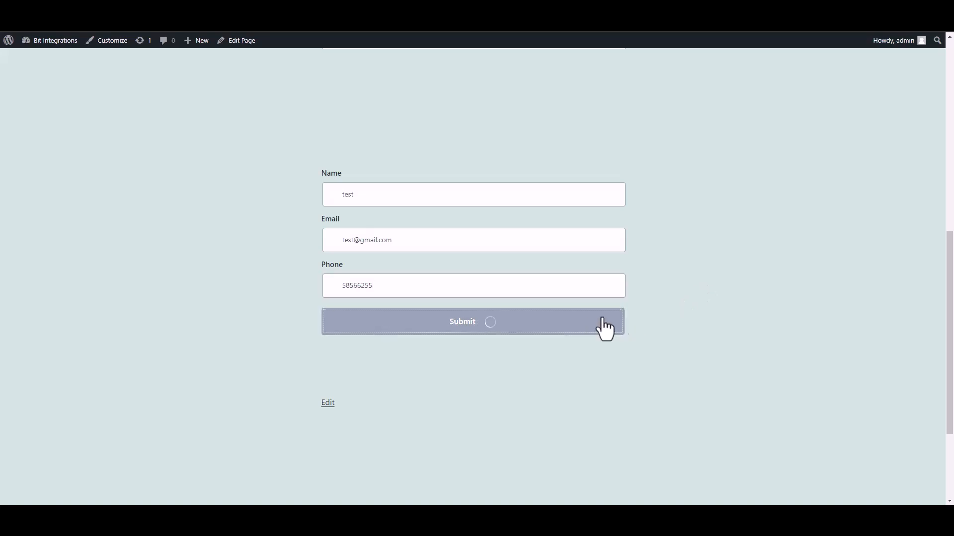
{"action": "left_click", "coordinate": [472, 321]}
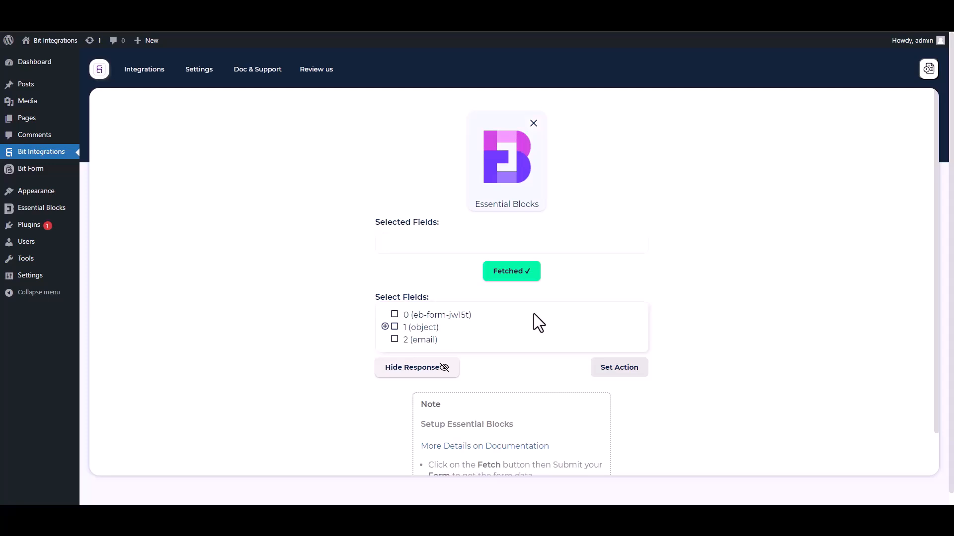
- Include field 0 and all of object 1's Name, Email and Phone fields
{"action": "double_click", "coordinate": [437, 315]}
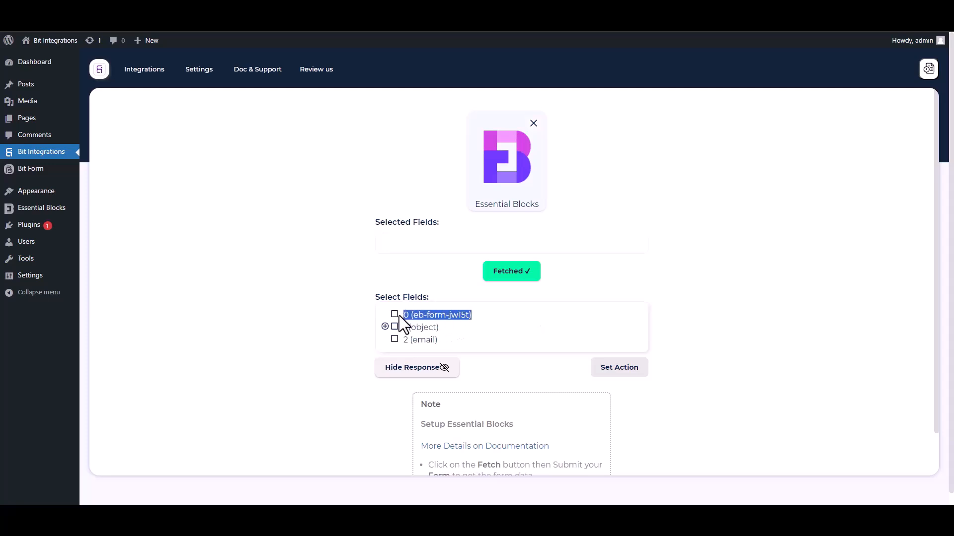
{"action": "left_click", "coordinate": [394, 315]}
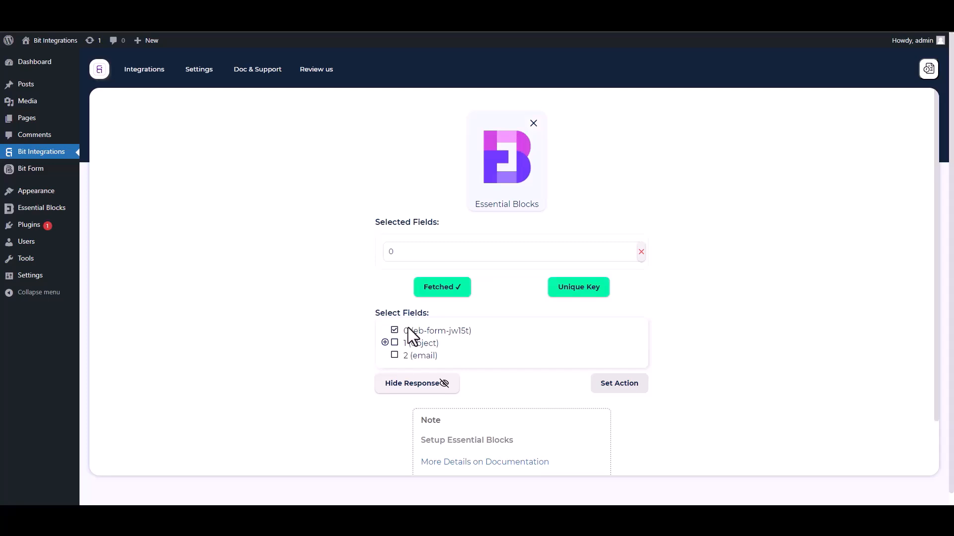
{"action": "left_click", "coordinate": [384, 342]}
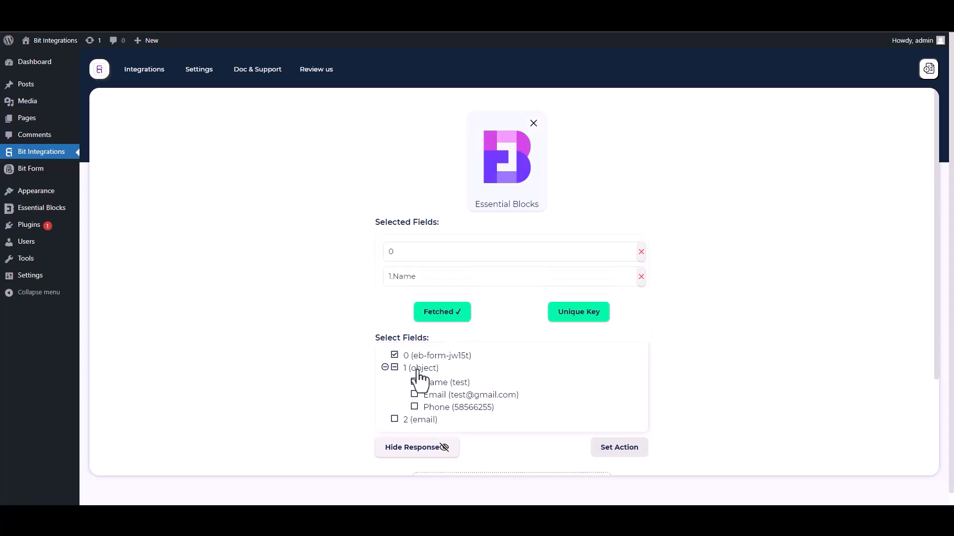
{"action": "left_click", "coordinate": [394, 368]}
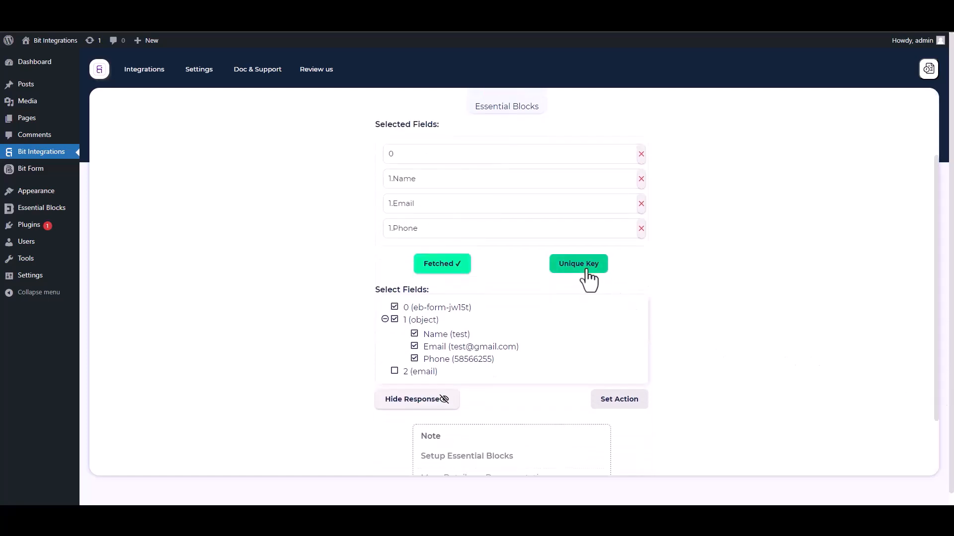
- Make field 0 the unique key and continue to the action step
{"action": "left_click", "coordinate": [577, 263]}
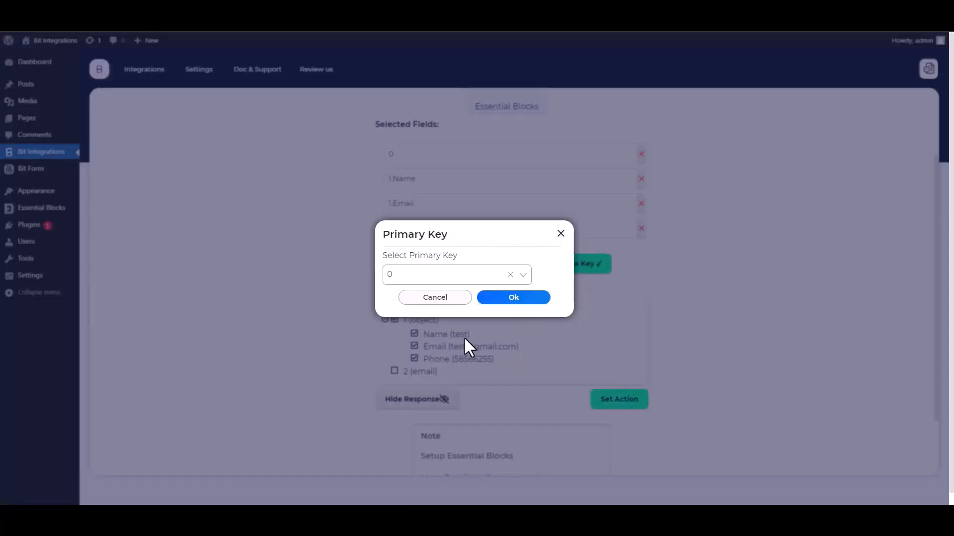
{"action": "left_click", "coordinate": [513, 297]}
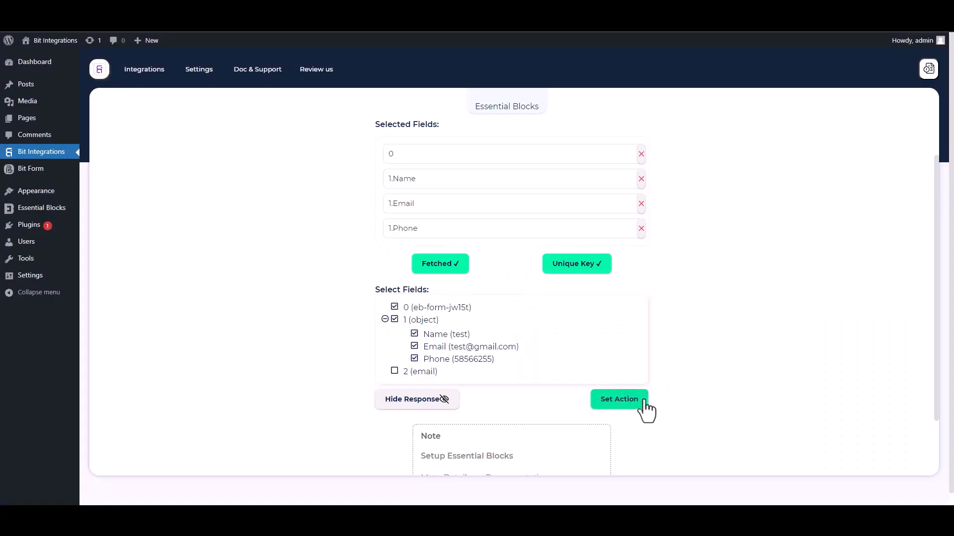
{"action": "left_click", "coordinate": [618, 399]}
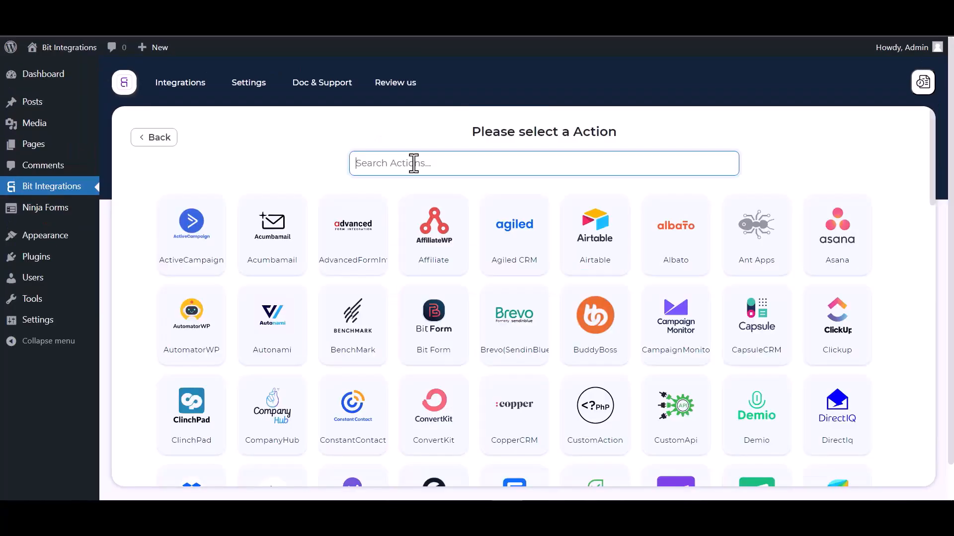
- Search 'sure' and select SureTriggers as the action app
{"action": "type", "text": "sure"}
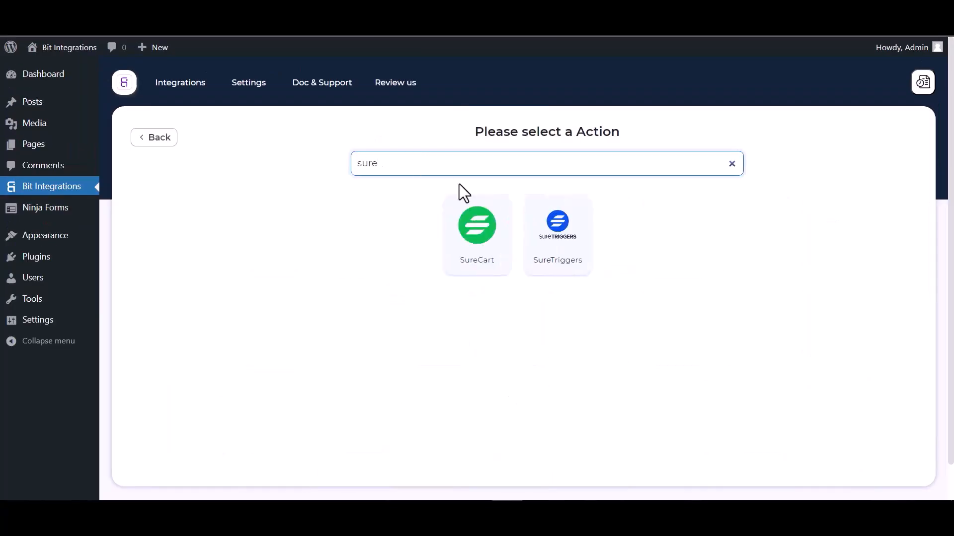
{"action": "left_click", "coordinate": [556, 225]}
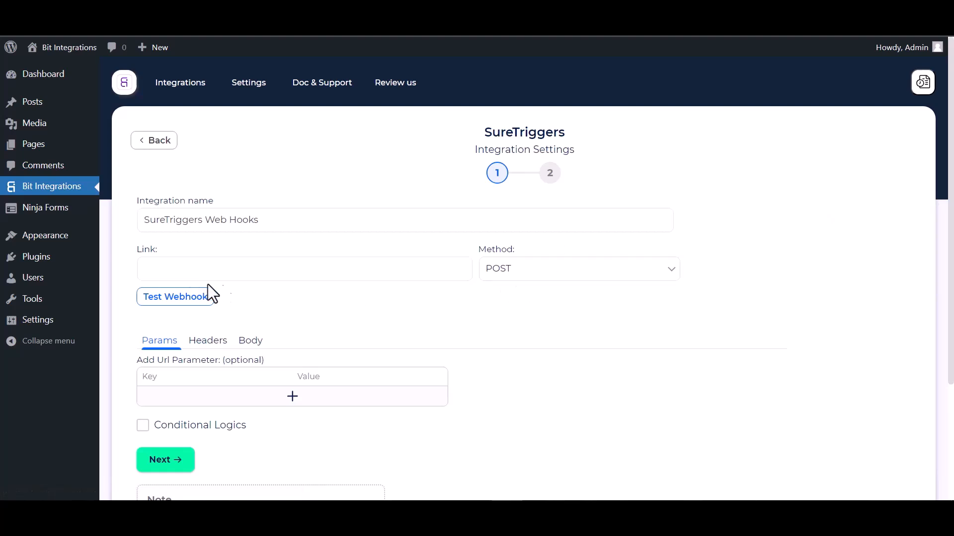
{"action": "mouse_move", "coordinate": [344, 318]}
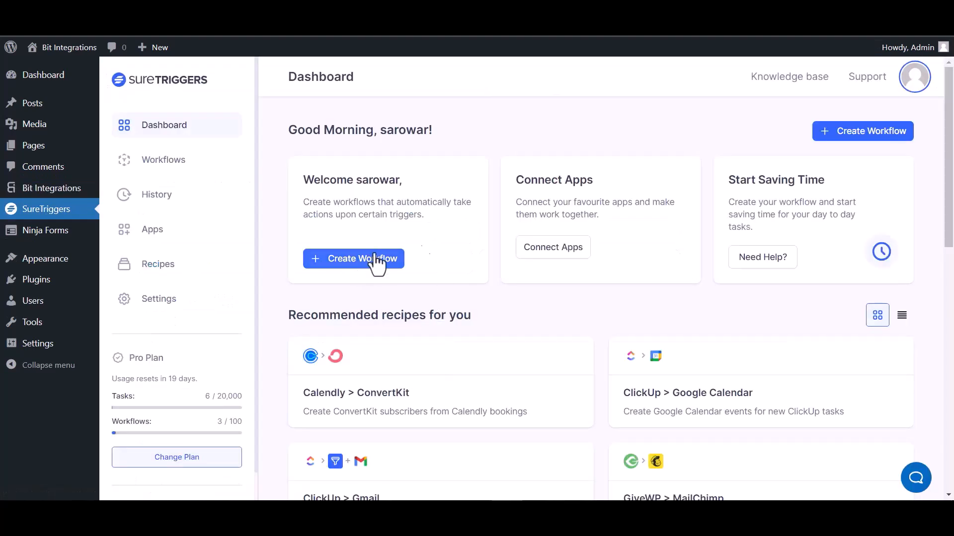
- Create a new workflow named 'Bit Integrations' and start building it
{"action": "left_click", "coordinate": [862, 130]}
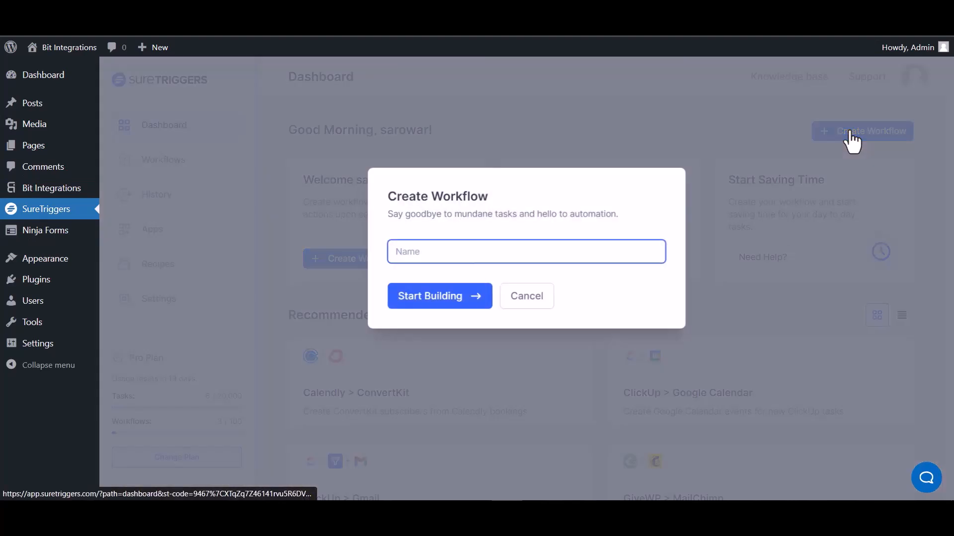
{"action": "left_click", "coordinate": [526, 251]}
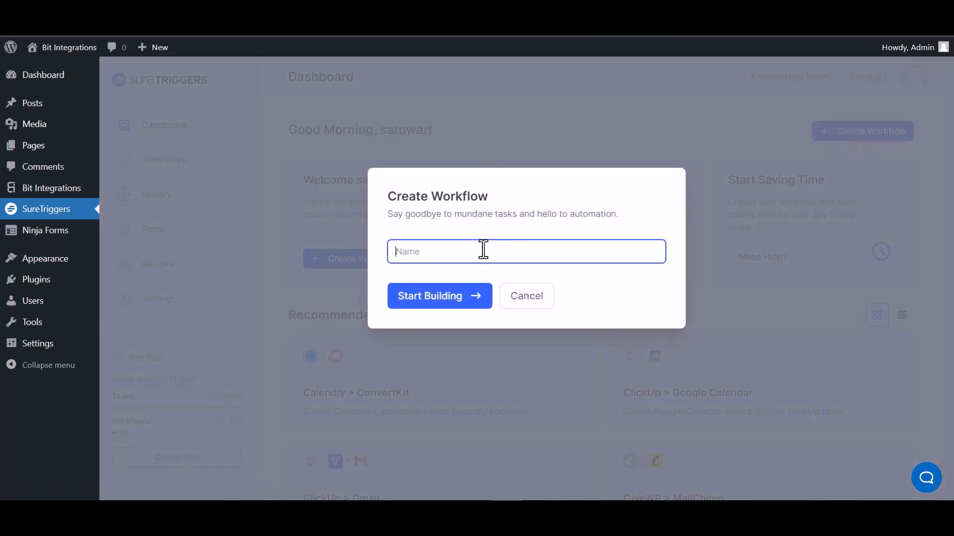
{"action": "type", "text": "Bit"}
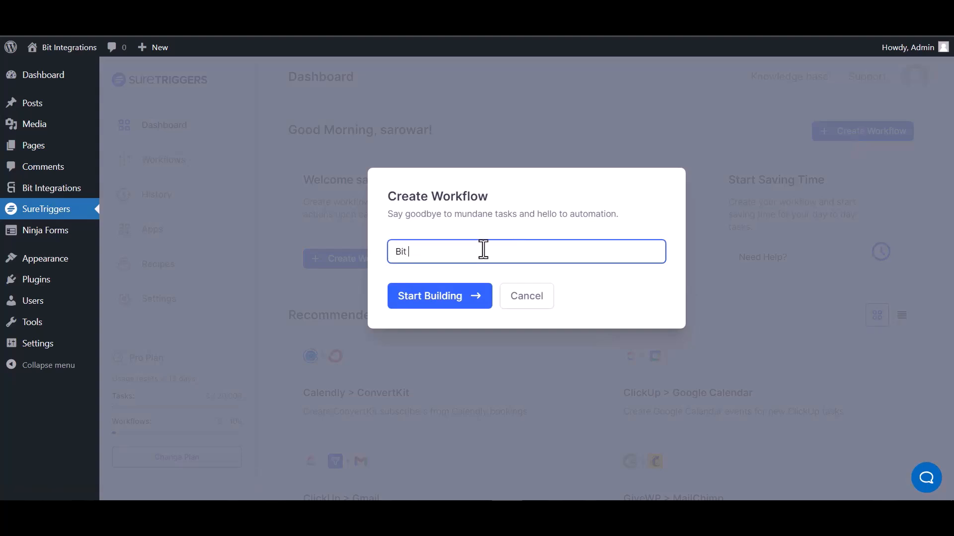
{"action": "type", "text": "Int"}
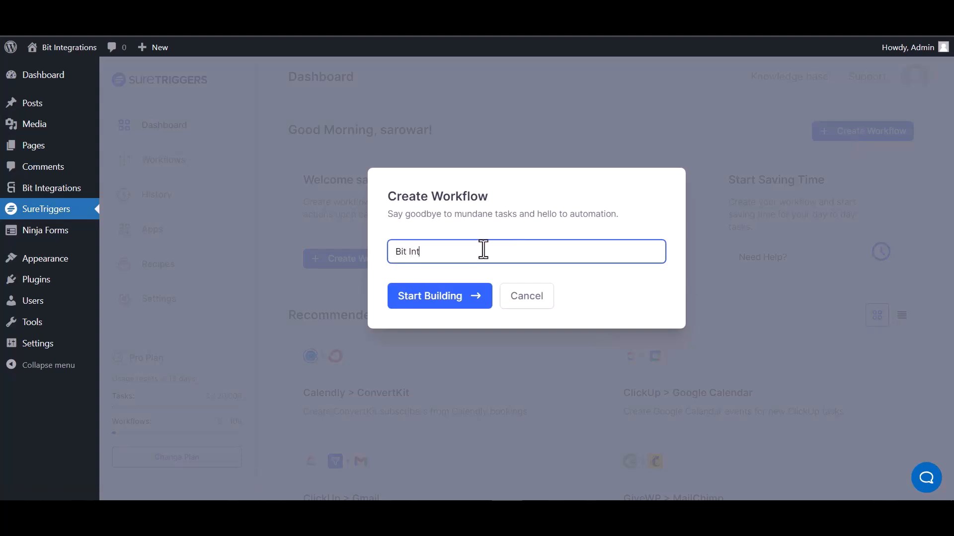
{"action": "type", "text": "egrations"}
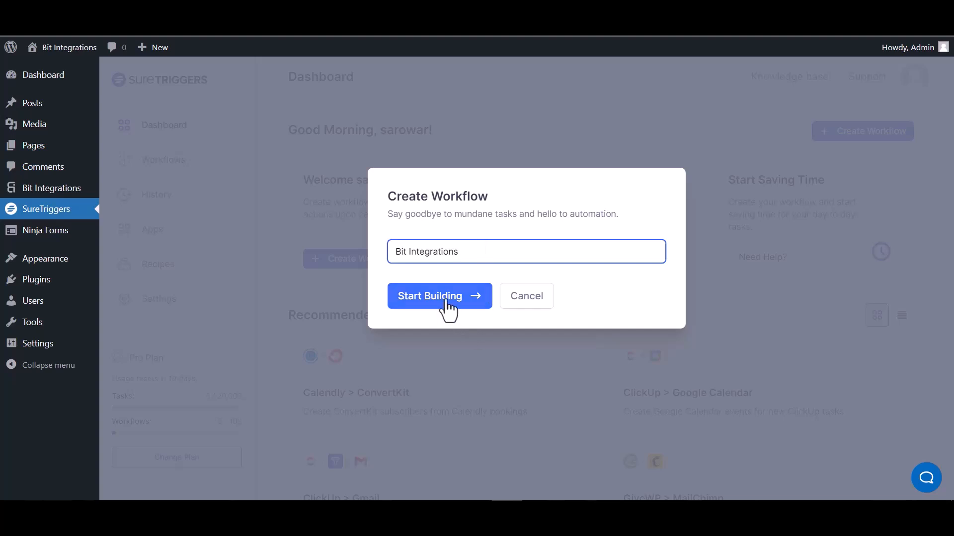
{"action": "left_click", "coordinate": [438, 296]}
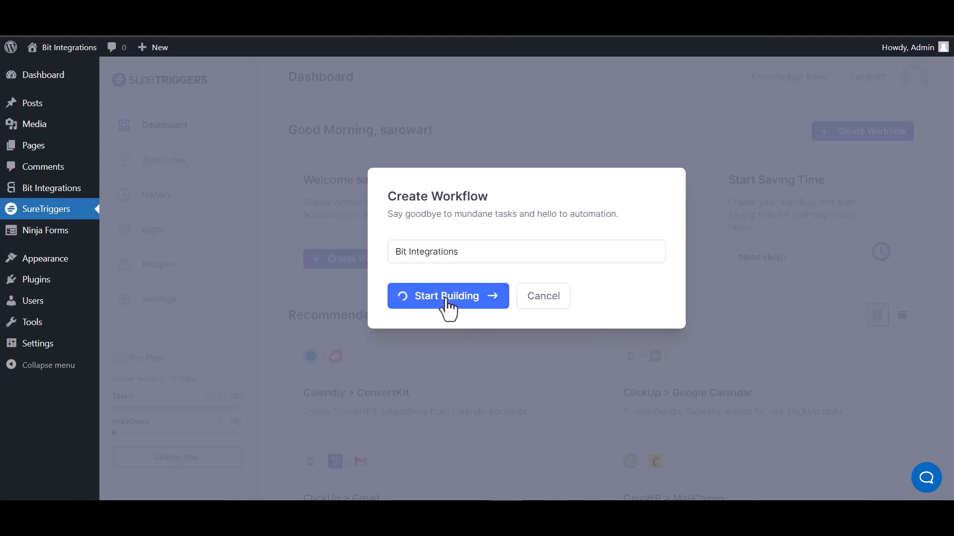
{"action": "left_click", "coordinate": [447, 296]}
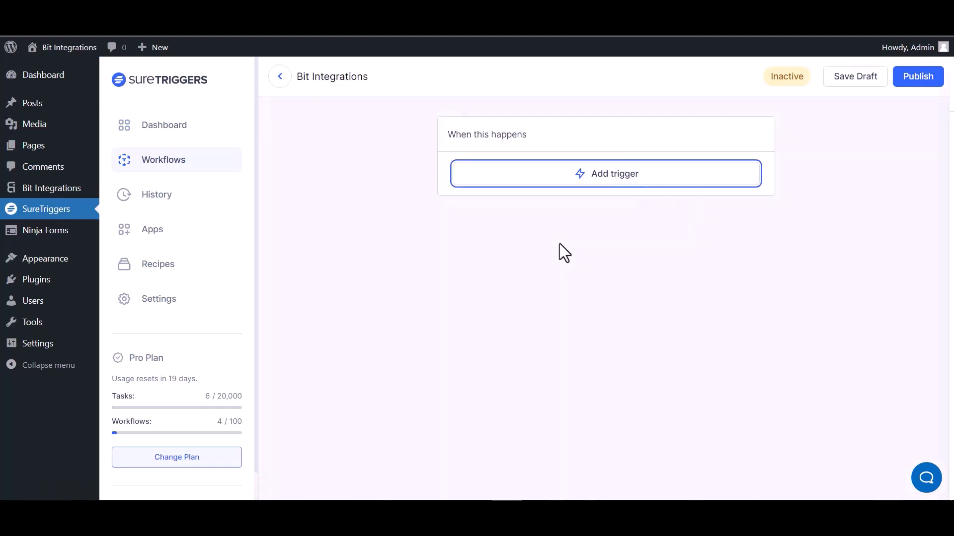
- Add a Webhooks Catch Webhook trigger and copy its generated webhook URL
{"action": "left_click", "coordinate": [606, 173]}
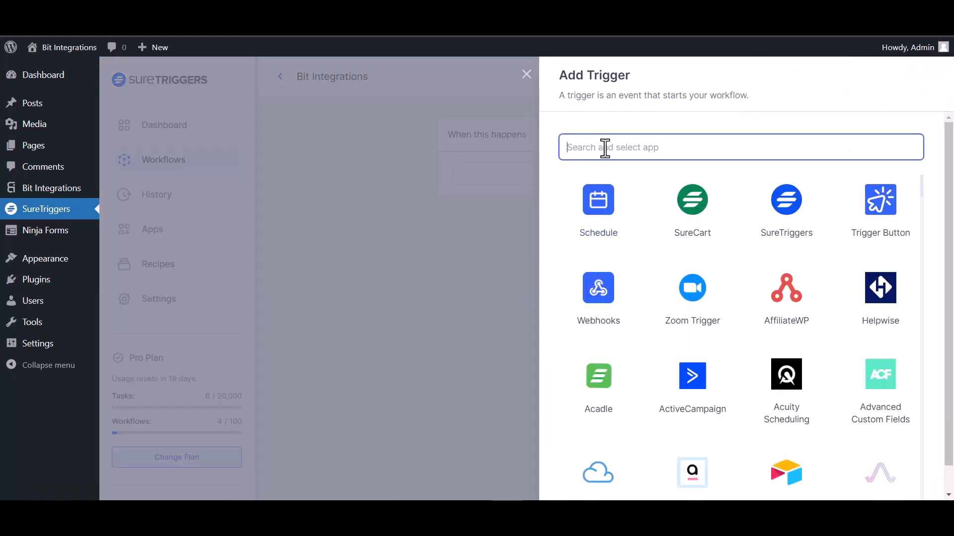
{"action": "type", "text": "web"}
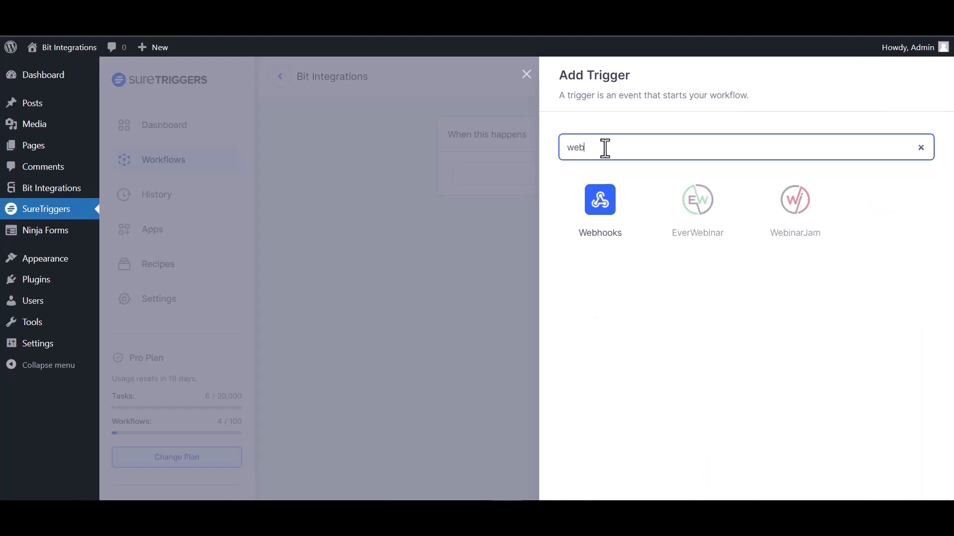
{"action": "left_click", "coordinate": [600, 199]}
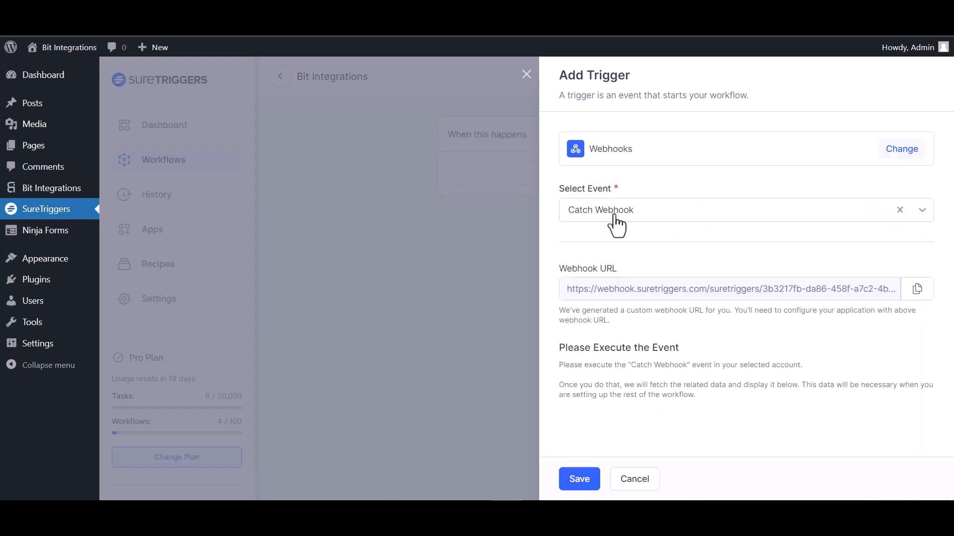
{"action": "left_click", "coordinate": [916, 289]}
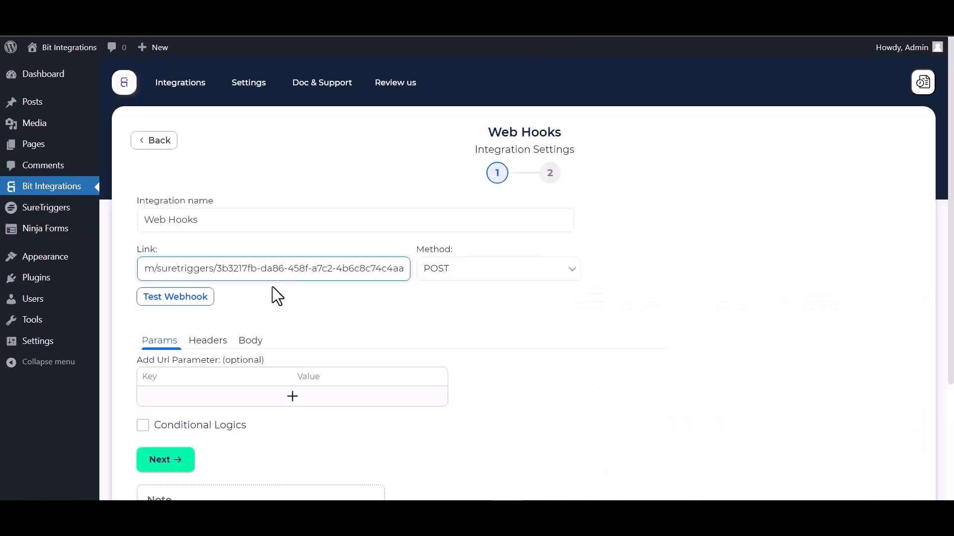
- Set the webhook body to send all form data as application/json
{"action": "left_click", "coordinate": [250, 340]}
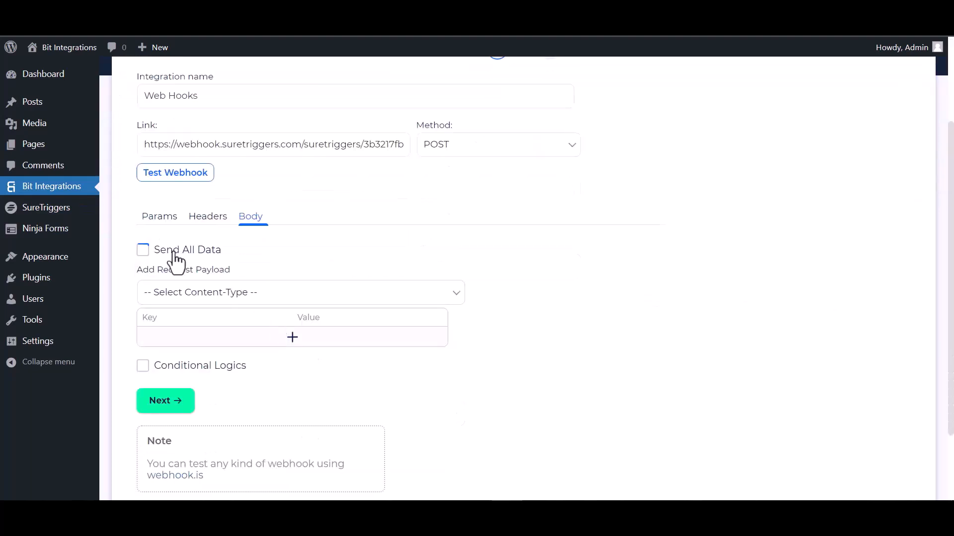
{"action": "left_click", "coordinate": [142, 249]}
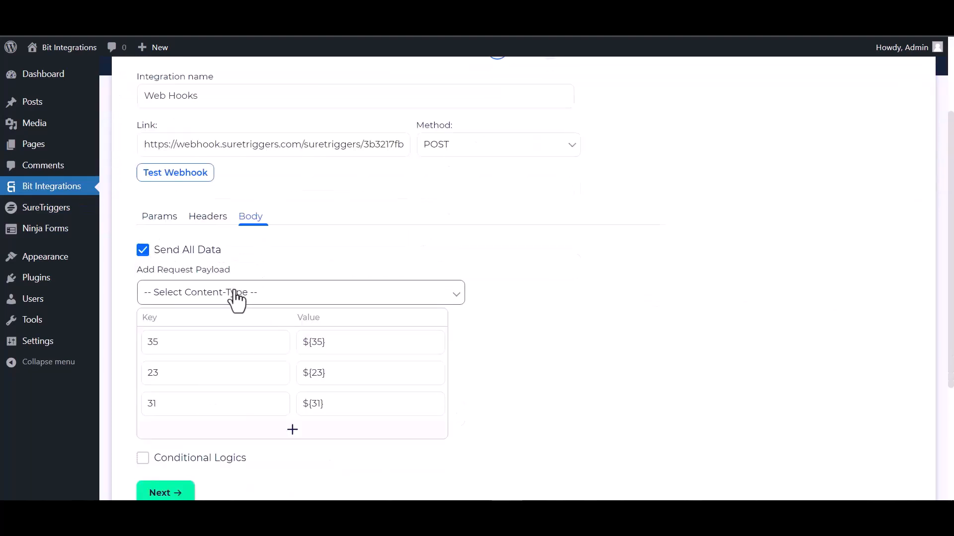
{"action": "left_click", "coordinate": [300, 292]}
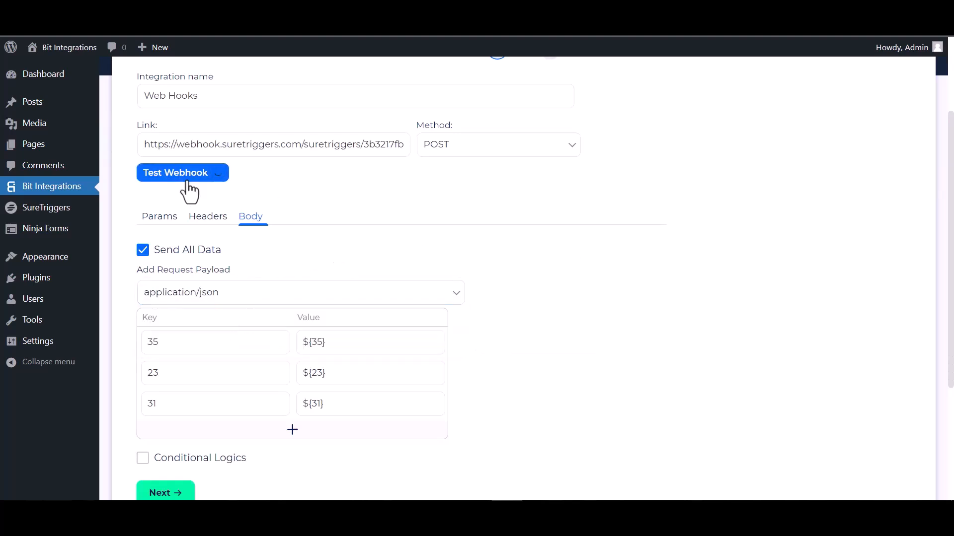
- Send a test webhook request and save the Catch Webhook trigger with the fetched data
{"action": "left_click", "coordinate": [175, 173]}
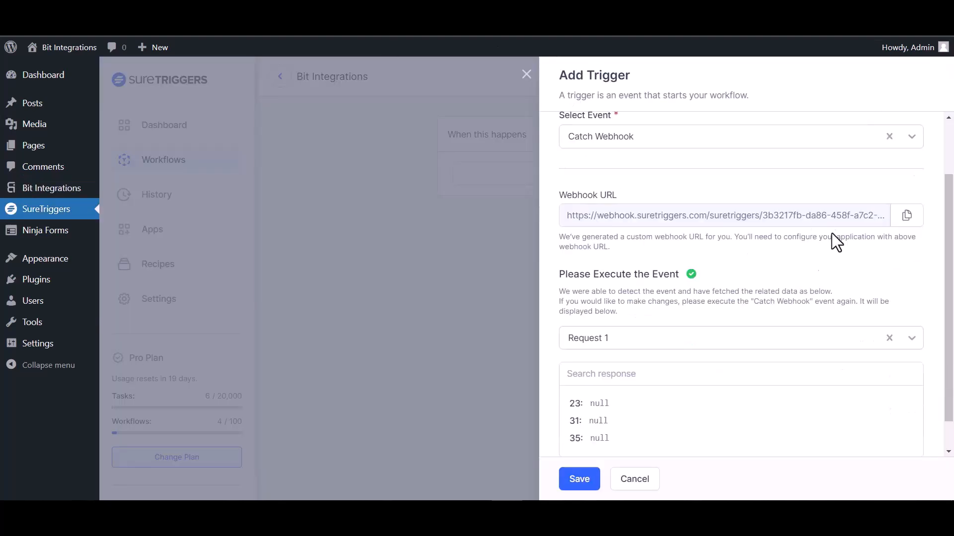
{"action": "scroll", "scroll_direction": "down", "scroll_amount": 3}
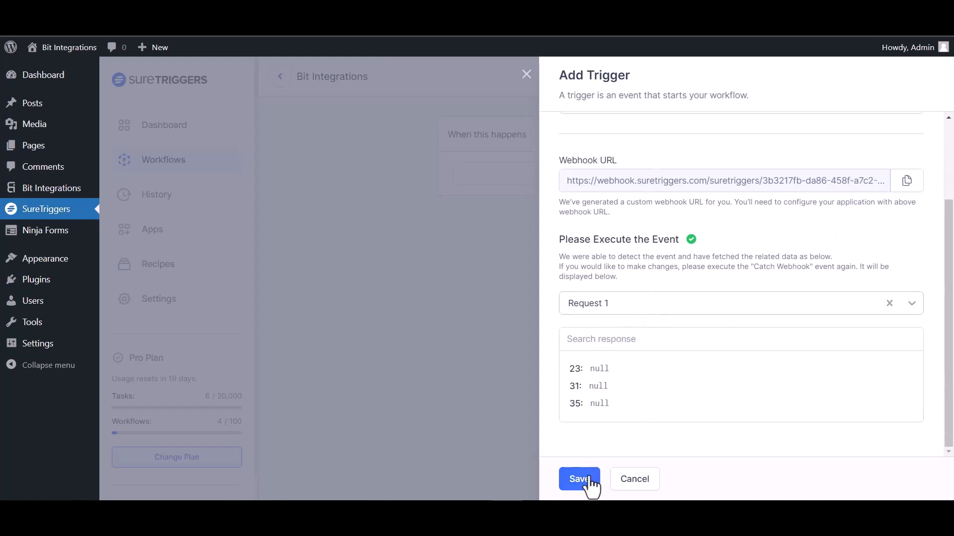
{"action": "left_click", "coordinate": [578, 479]}
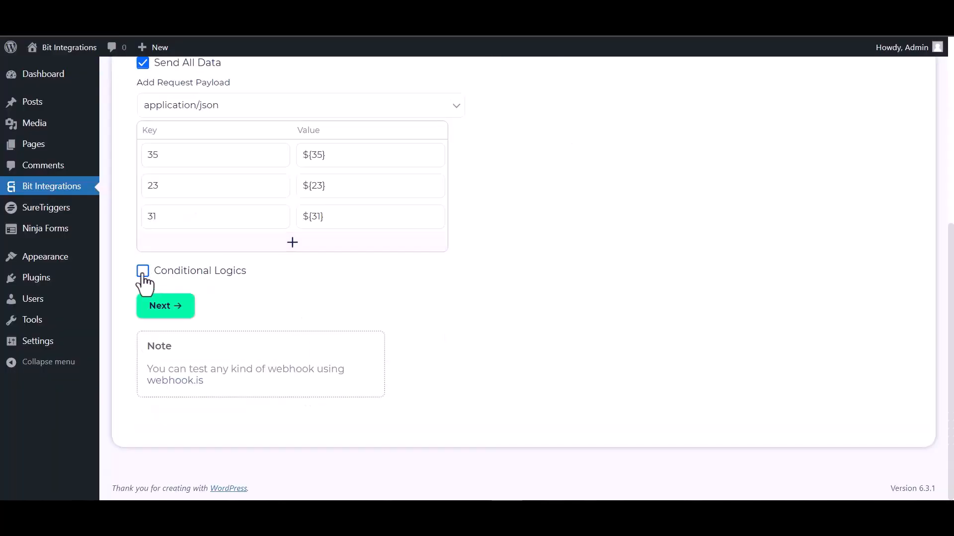
- Skip conditional logic, finish and save the Web Hooks integration, and return to SureTriggers
{"action": "left_click", "coordinate": [142, 271]}
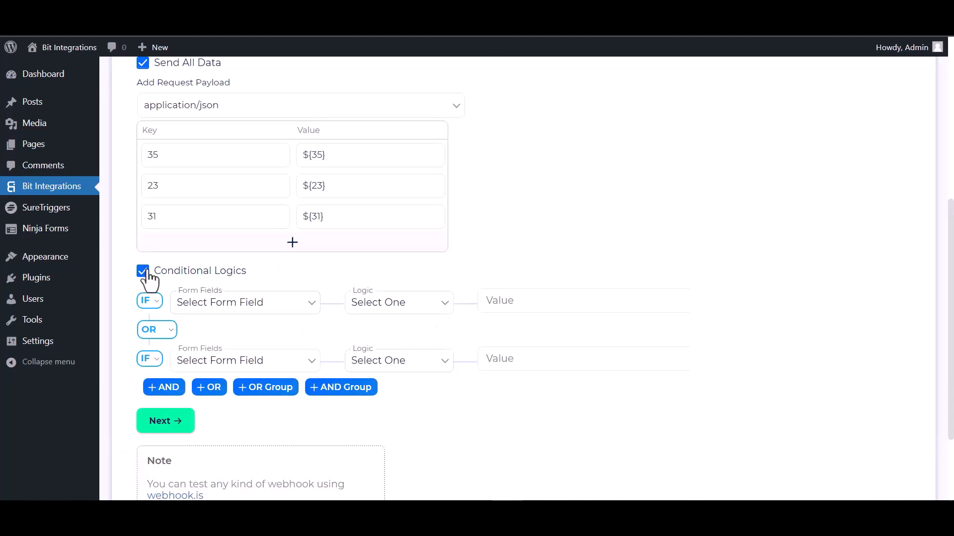
{"action": "left_click", "coordinate": [165, 420]}
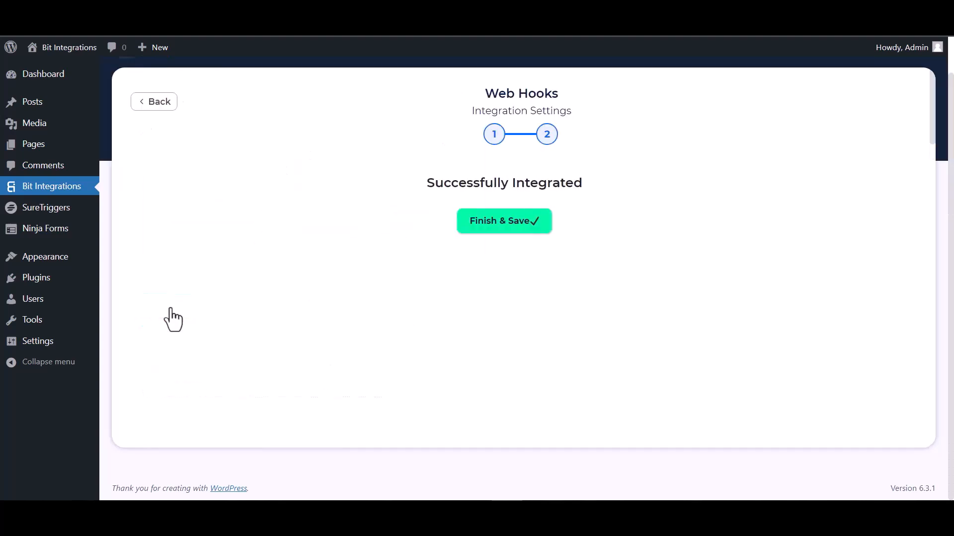
{"action": "left_click", "coordinate": [504, 221]}
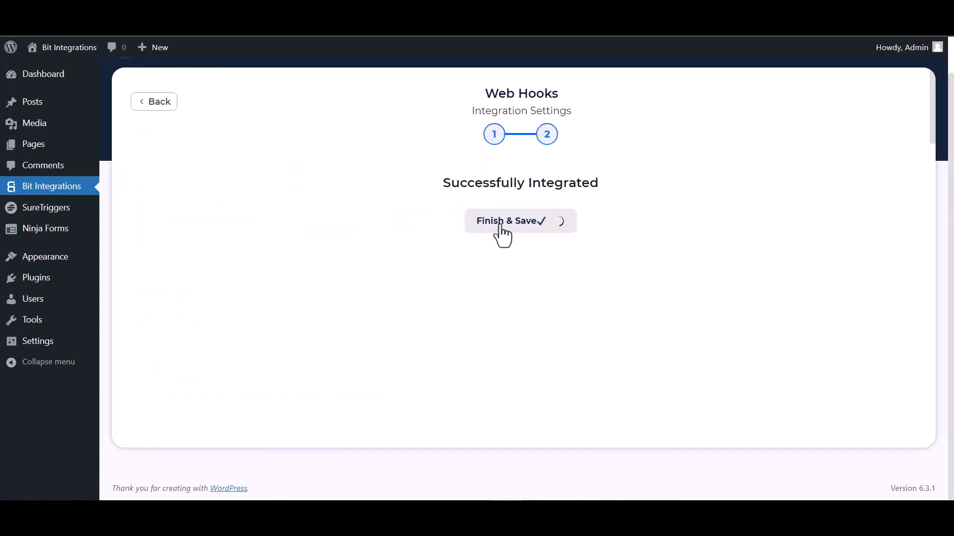
{"action": "left_click", "coordinate": [509, 220]}
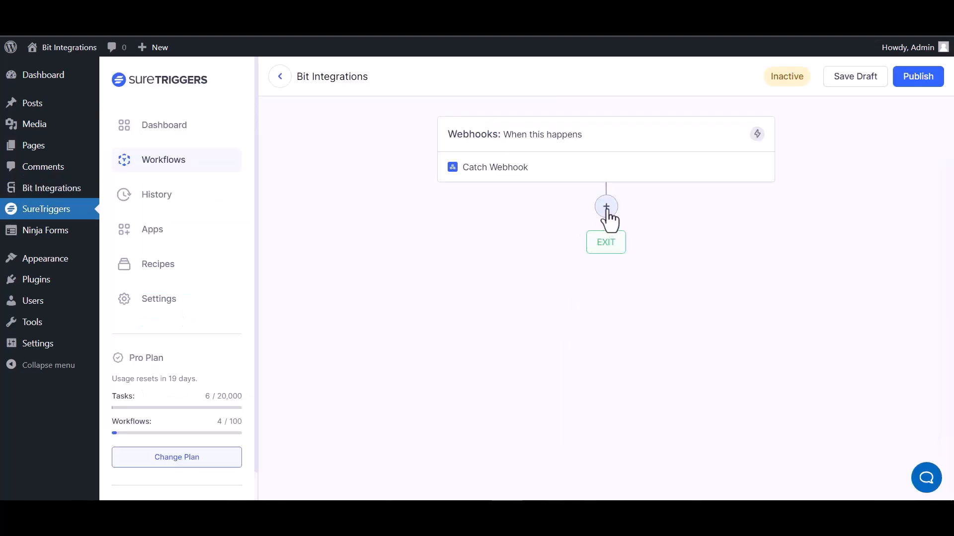
- Add an AirTable action with the Create Record event
{"action": "left_click", "coordinate": [606, 206]}
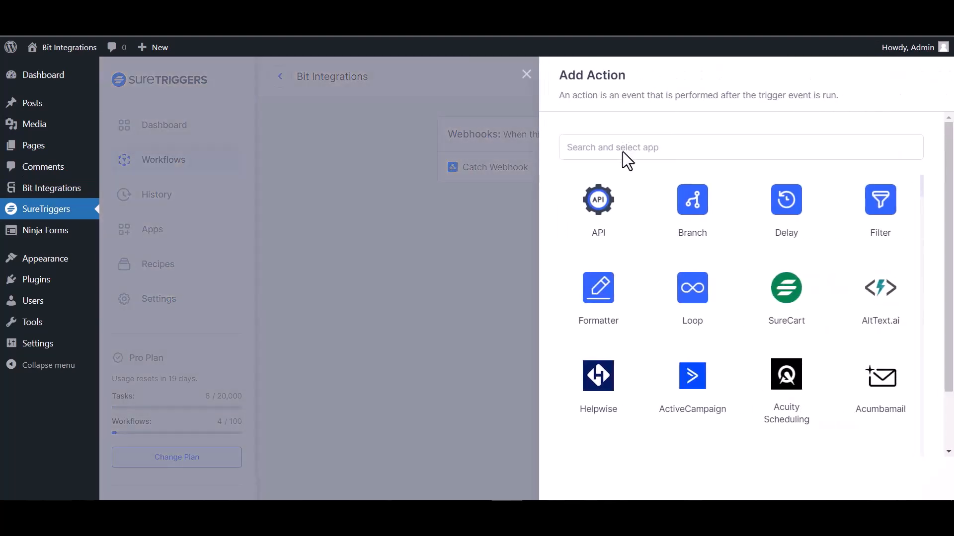
{"action": "left_click", "coordinate": [741, 147]}
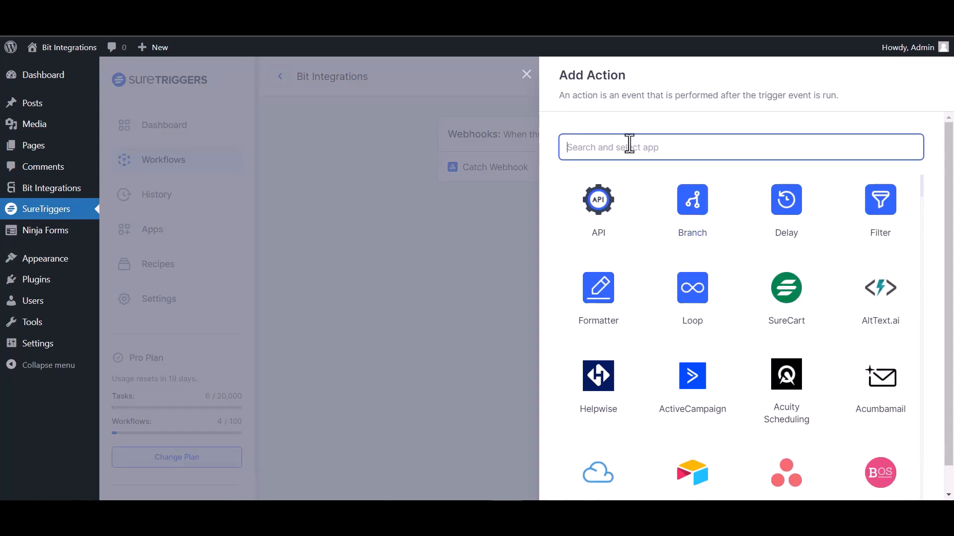
{"action": "type", "text": "air"}
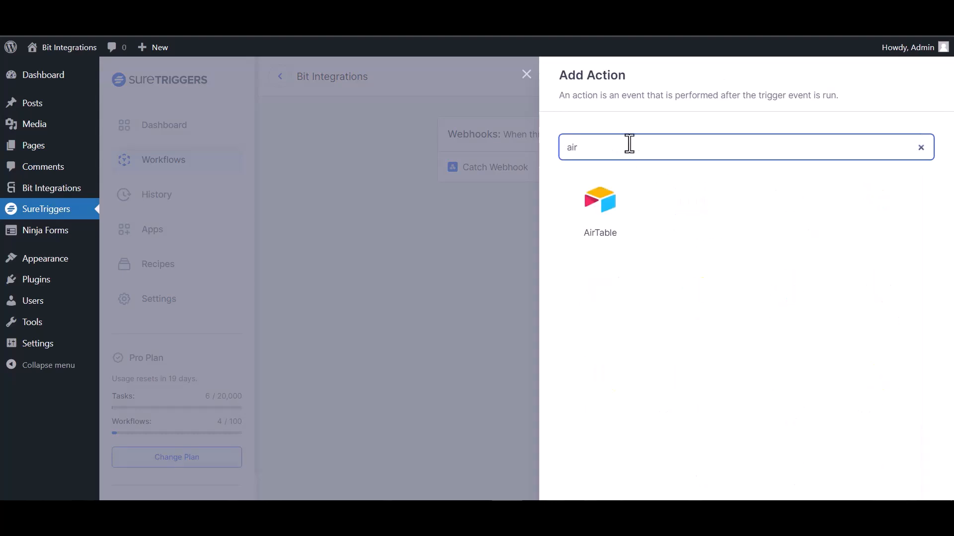
{"action": "left_click", "coordinate": [599, 206]}
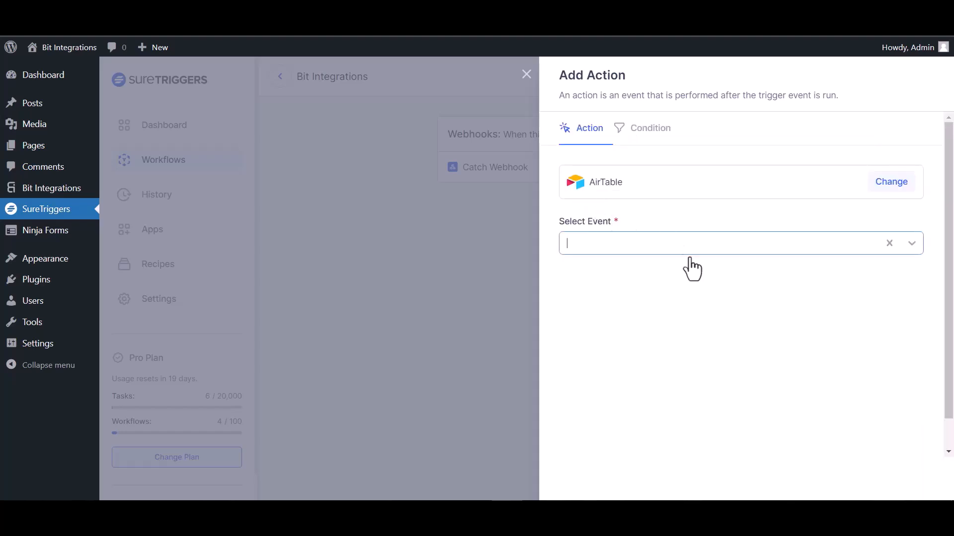
{"action": "left_click", "coordinate": [669, 243]}
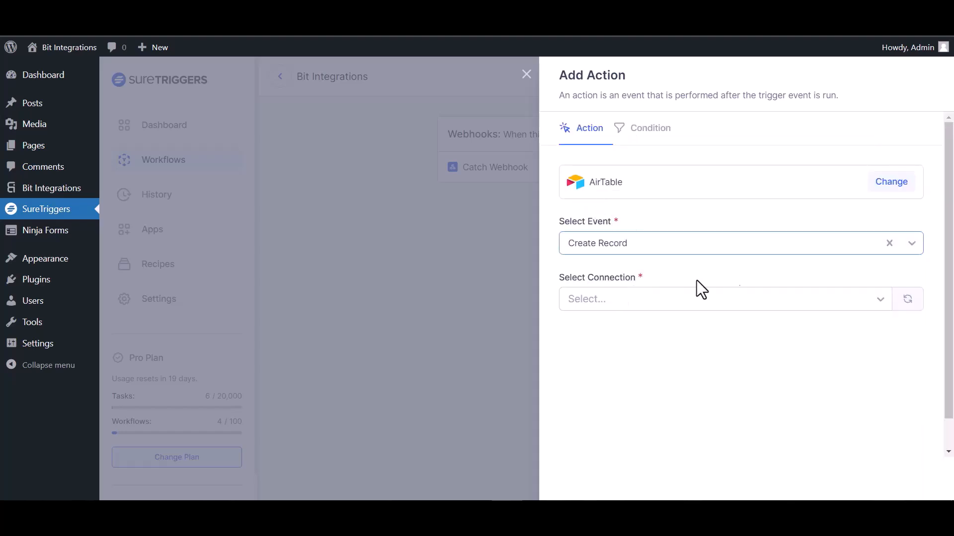
- Link the existing AirTable connection and start choosing the base
{"action": "left_click", "coordinate": [700, 299]}
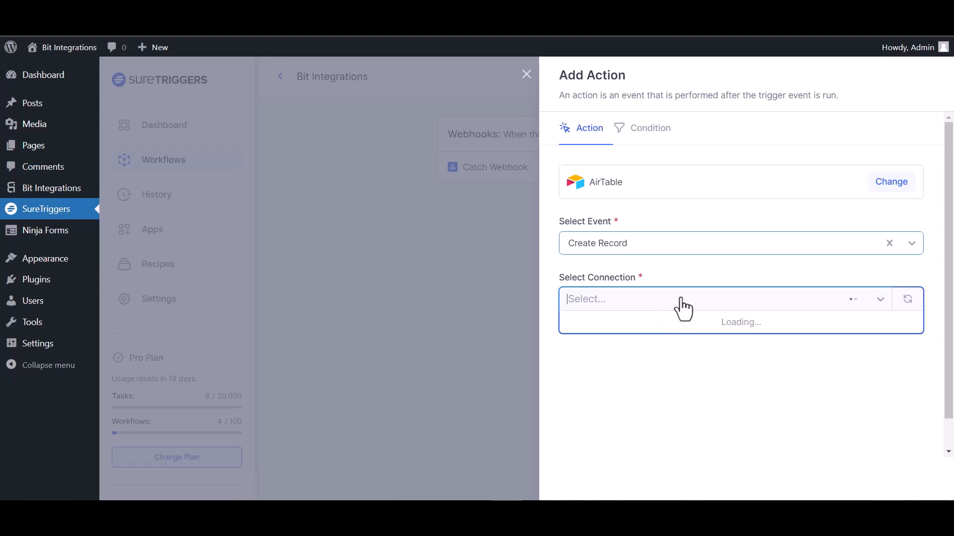
{"action": "left_click", "coordinate": [718, 298]}
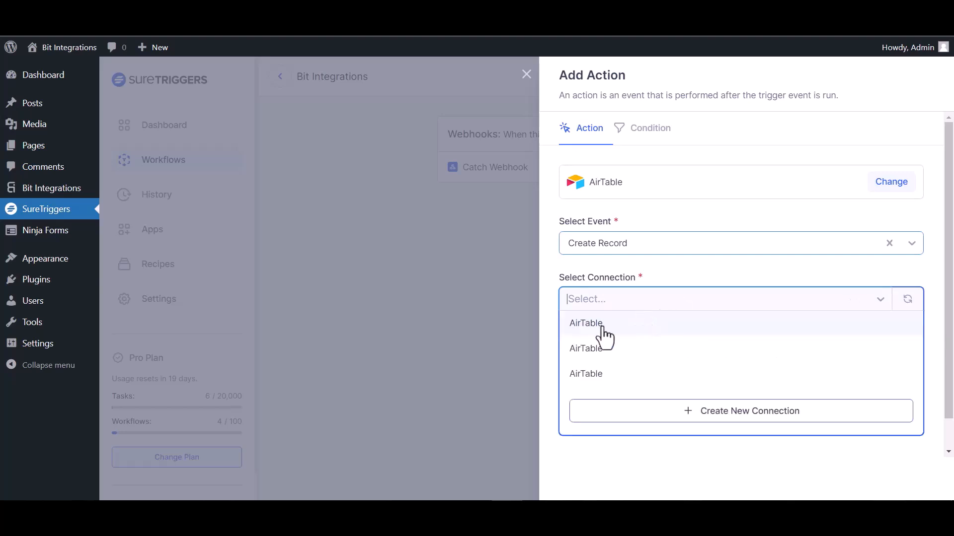
{"action": "left_click", "coordinate": [585, 323]}
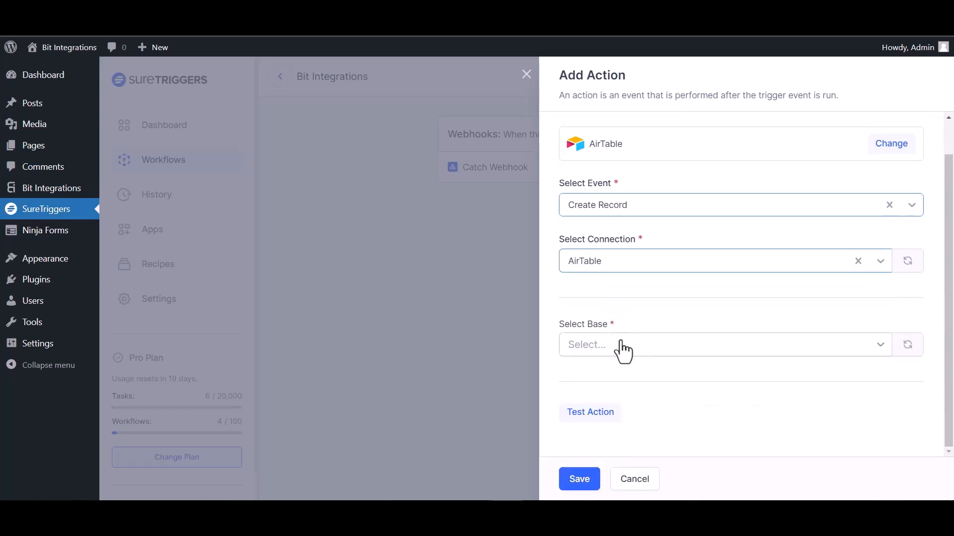
{"action": "left_click", "coordinate": [699, 344]}
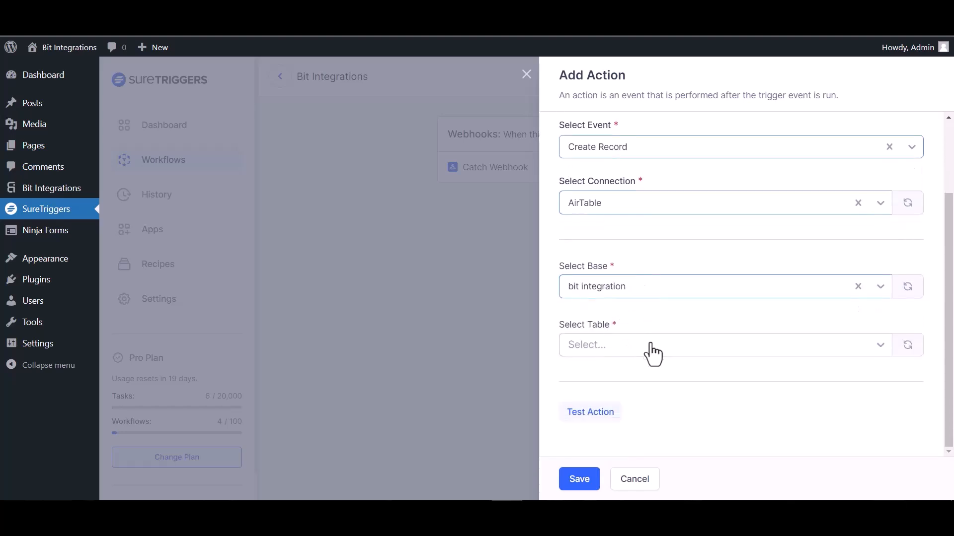
- Choose Table 1 of the bit integration base, map field 23 to Email, and save the Create Record action
{"action": "left_click", "coordinate": [699, 345]}
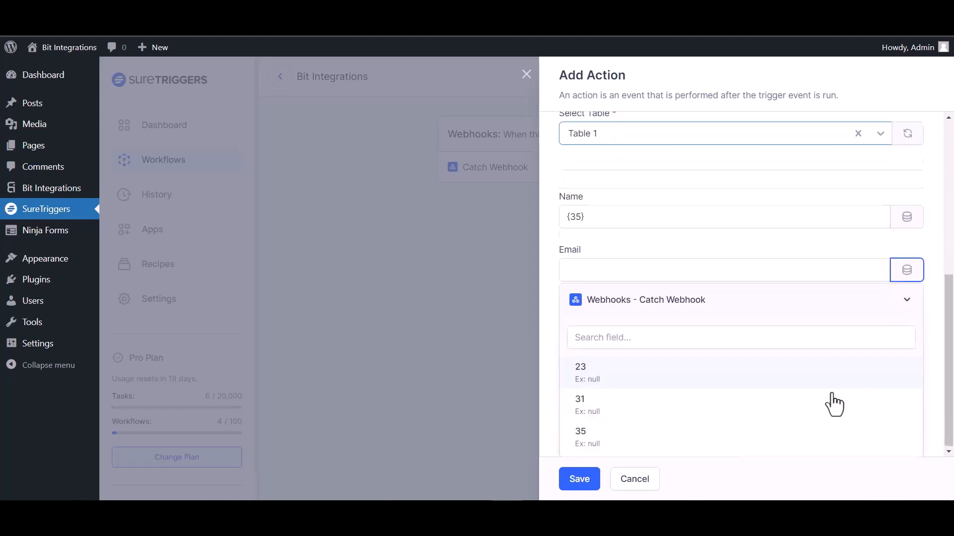
{"action": "left_click", "coordinate": [580, 371]}
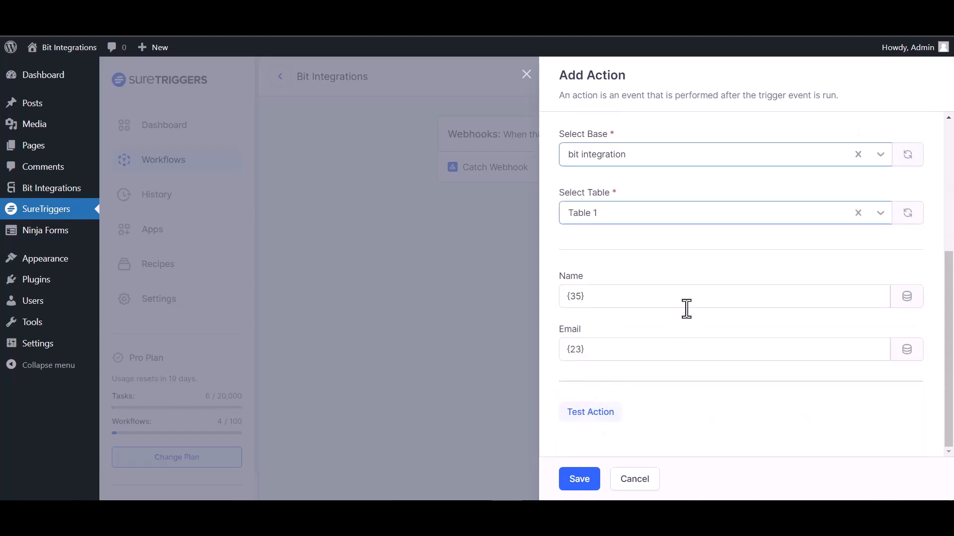
{"action": "left_click", "coordinate": [588, 412]}
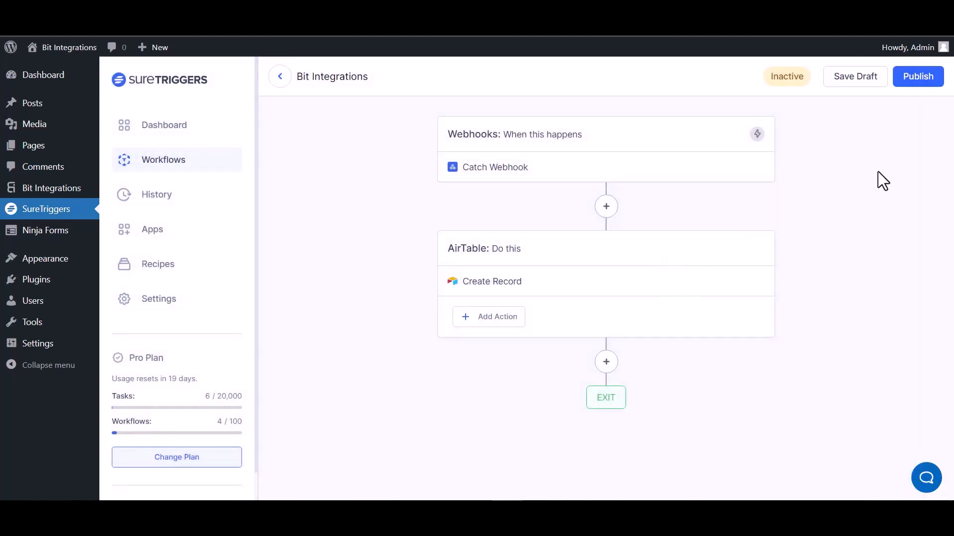
- Publish the workflow so its status becomes Active
{"action": "left_click", "coordinate": [917, 76]}
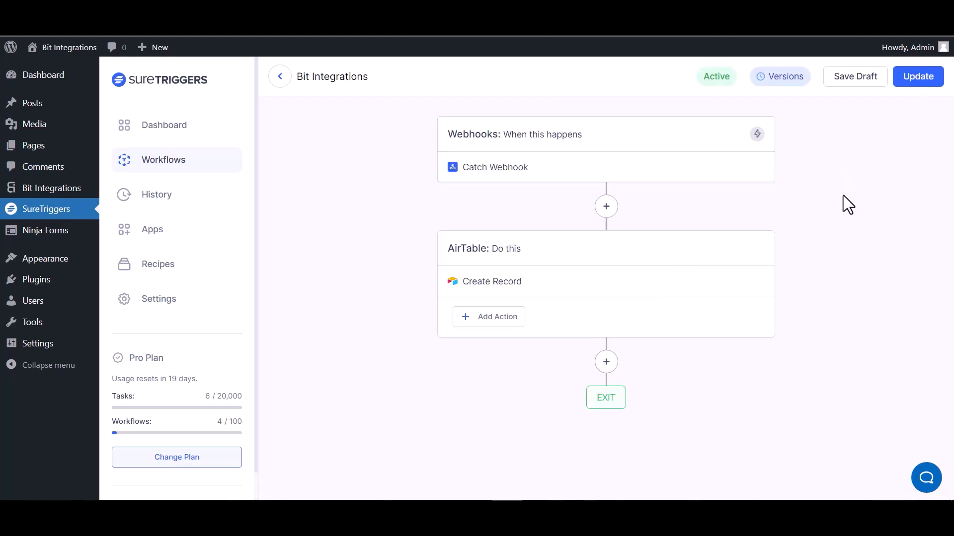
{"action": "mouse_move", "coordinate": [821, 185]}
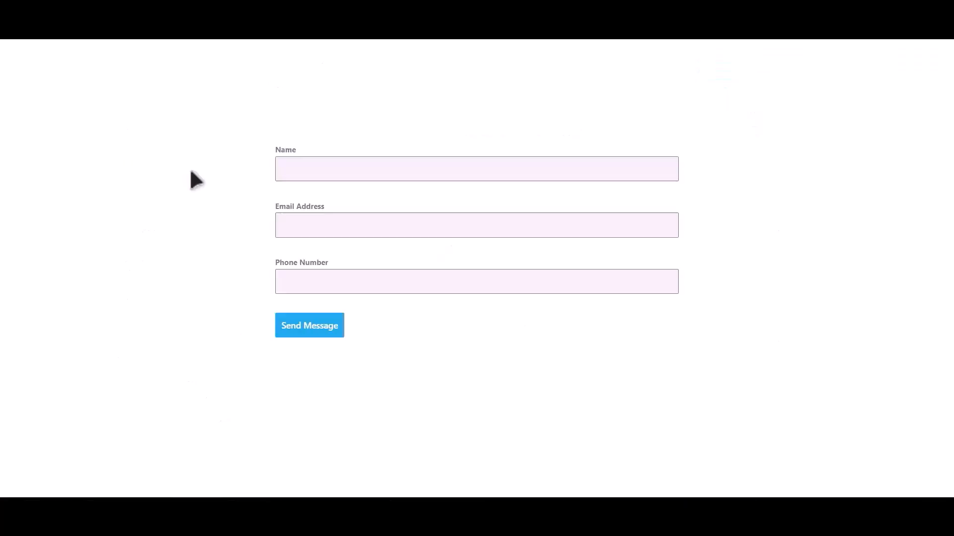
{"action": "left_click", "coordinate": [476, 168]}
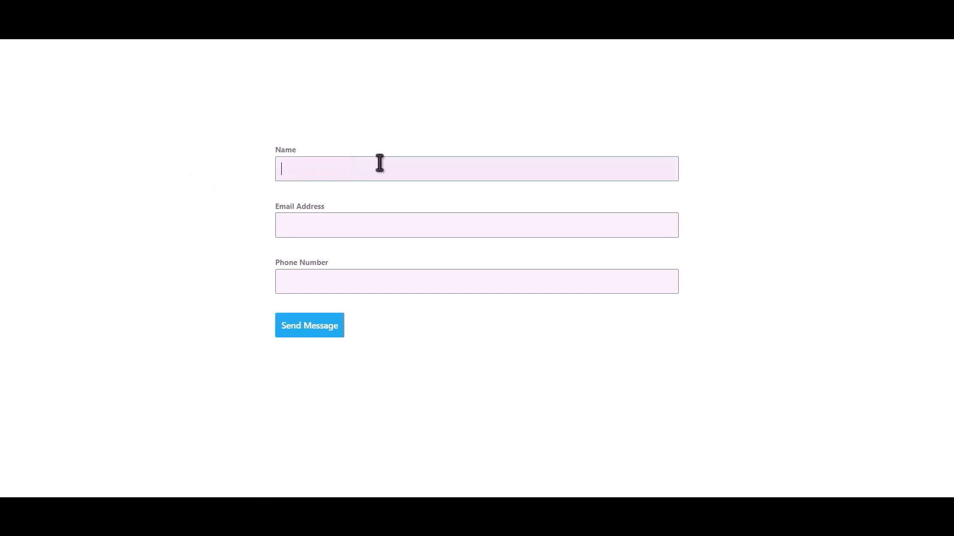
{"action": "type", "text": "Bit In"}
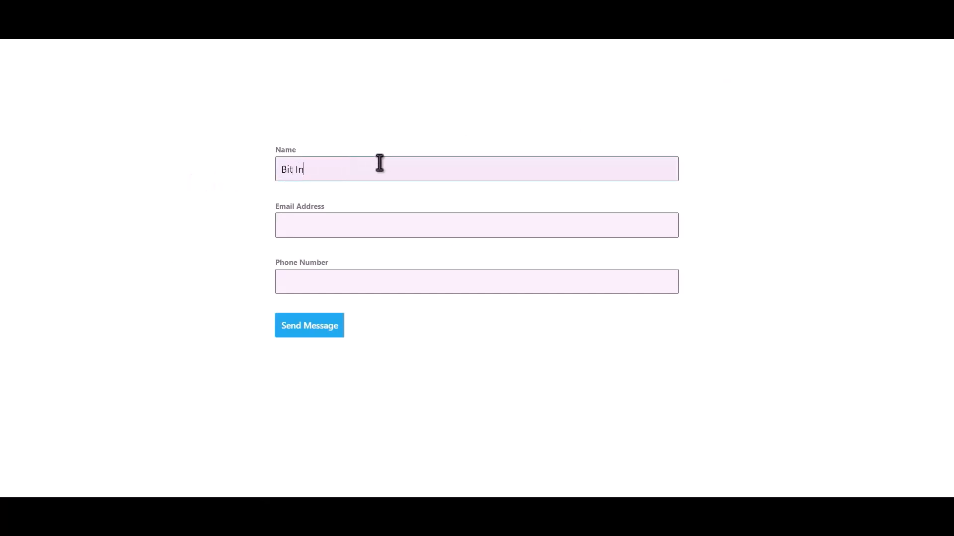
{"action": "type", "text": "tegration"}
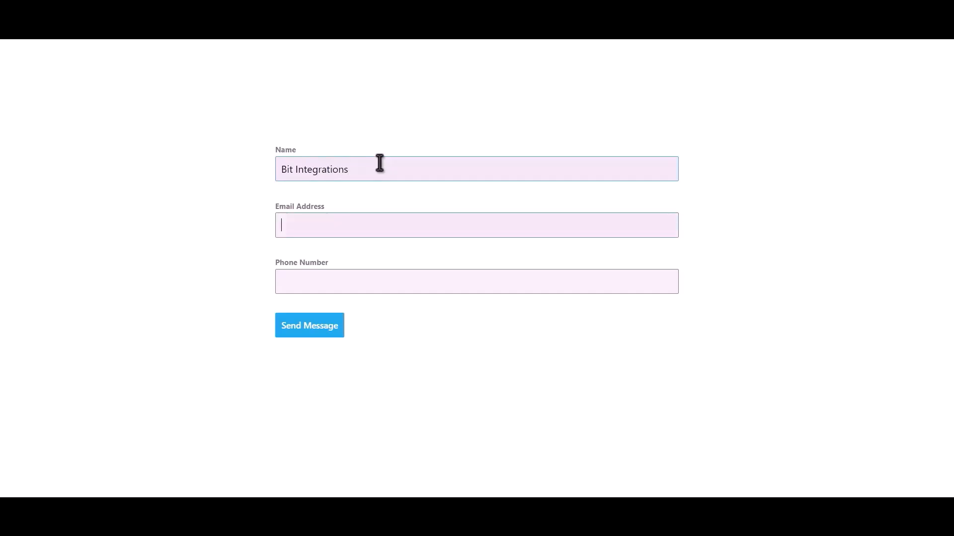
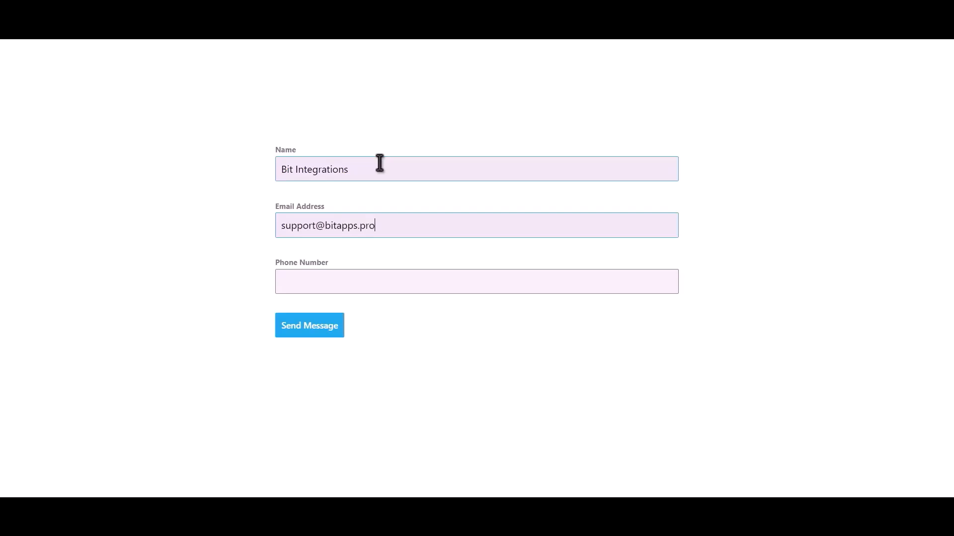
{"action": "type", "text": "444555666"}
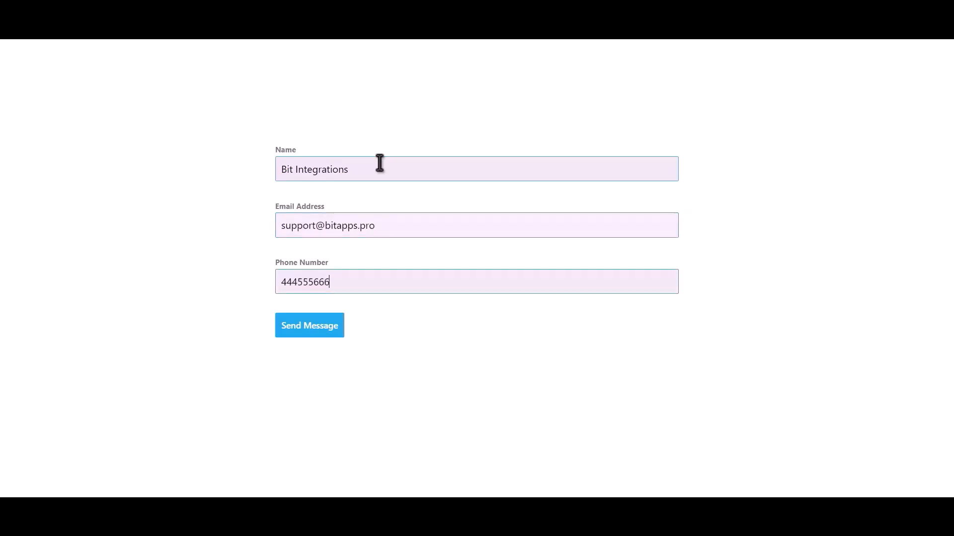
- Send the completed form submission with Send Message
{"action": "left_click", "coordinate": [309, 326]}
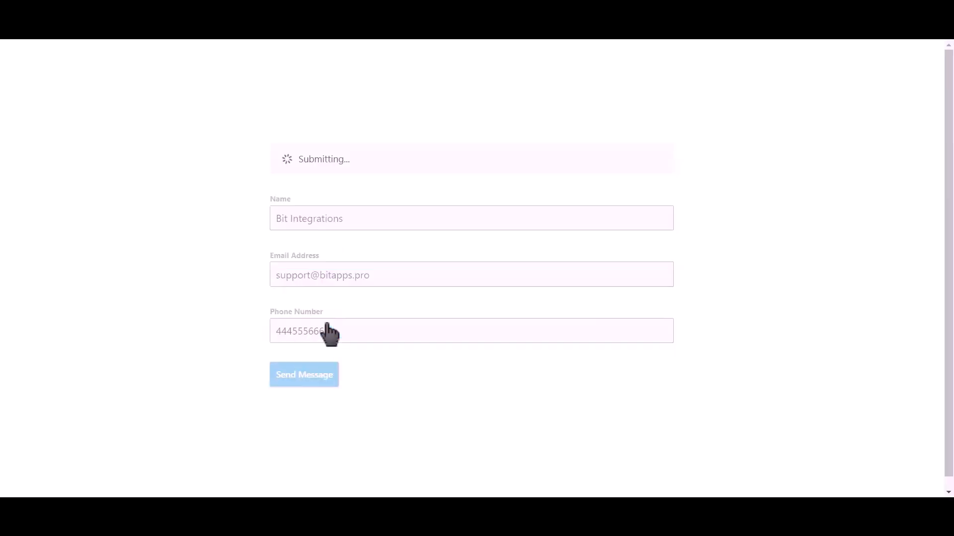
{"action": "left_click", "coordinate": [303, 374]}
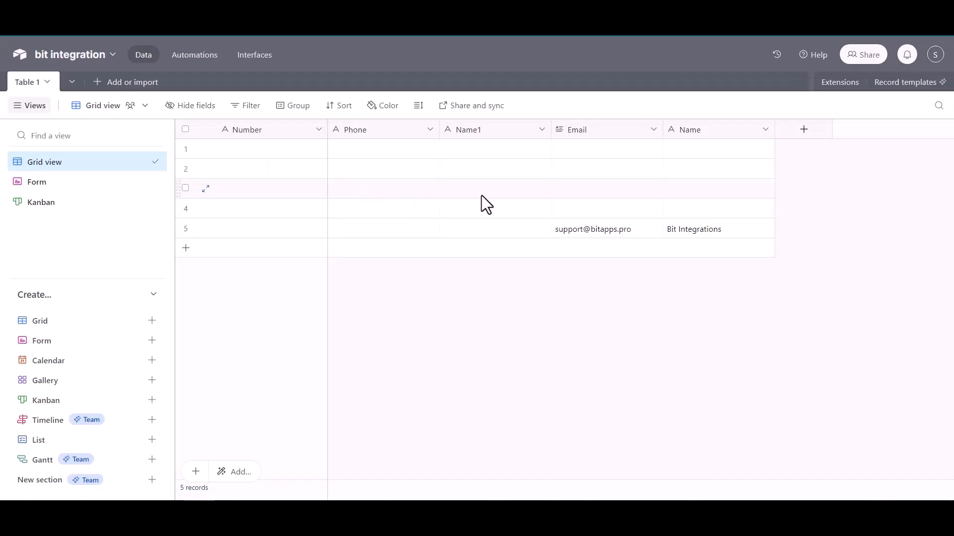
{"action": "mouse_move", "coordinate": [626, 198]}
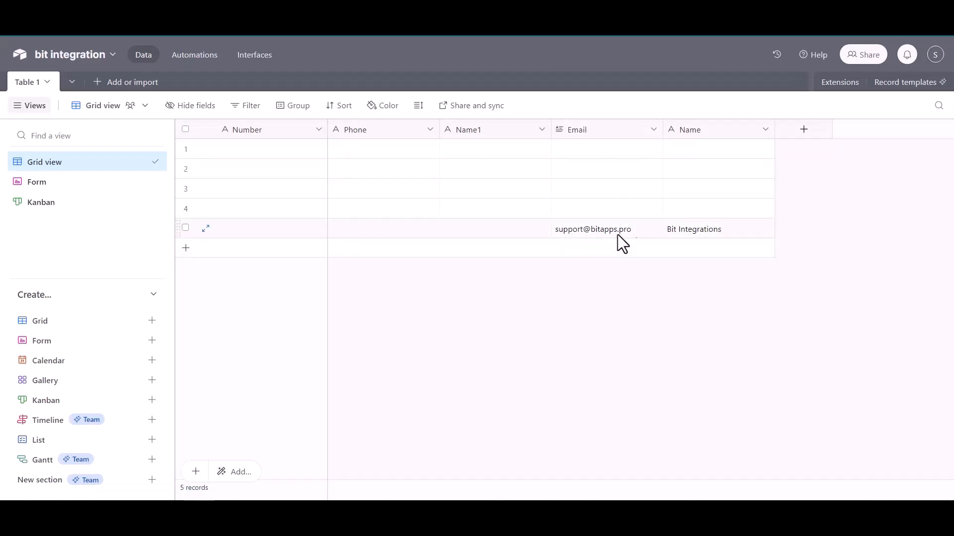
{"action": "mouse_move", "coordinate": [474, 236]}
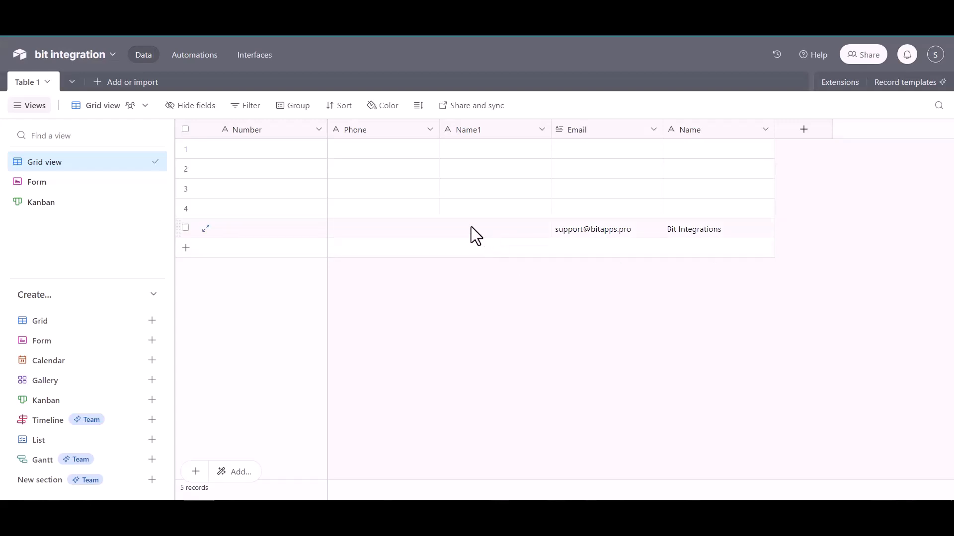